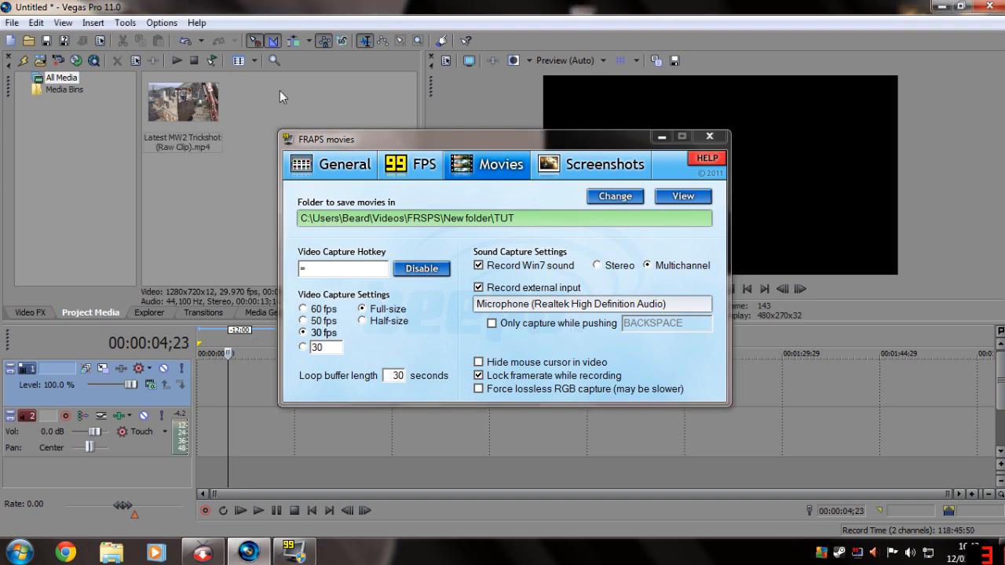
Dismiss the FRAPS recorder settings window to reveal the empty Vegas project
{"action": "left_click", "coordinate": [709, 135]}
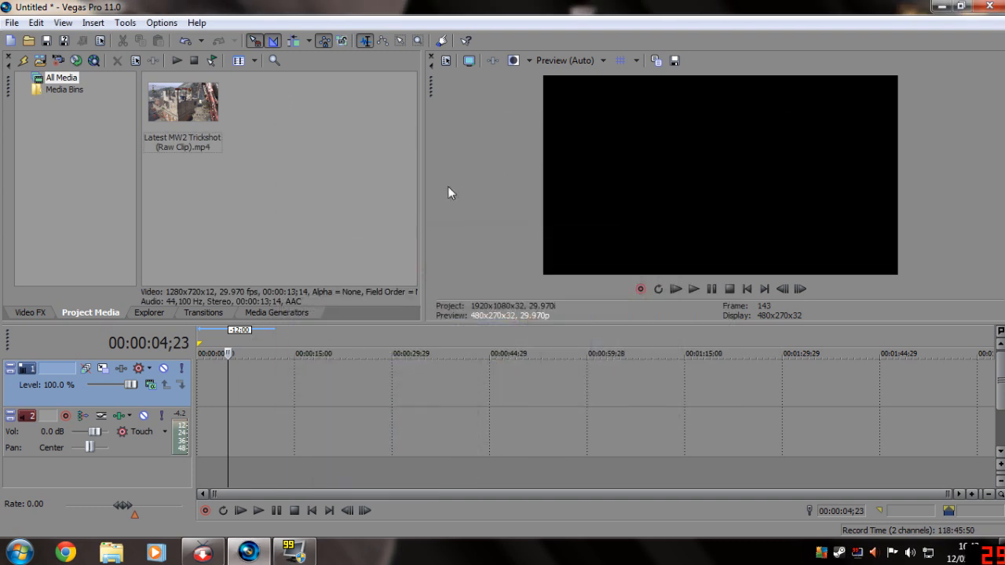
{"action": "mouse_move", "coordinate": [264, 86]}
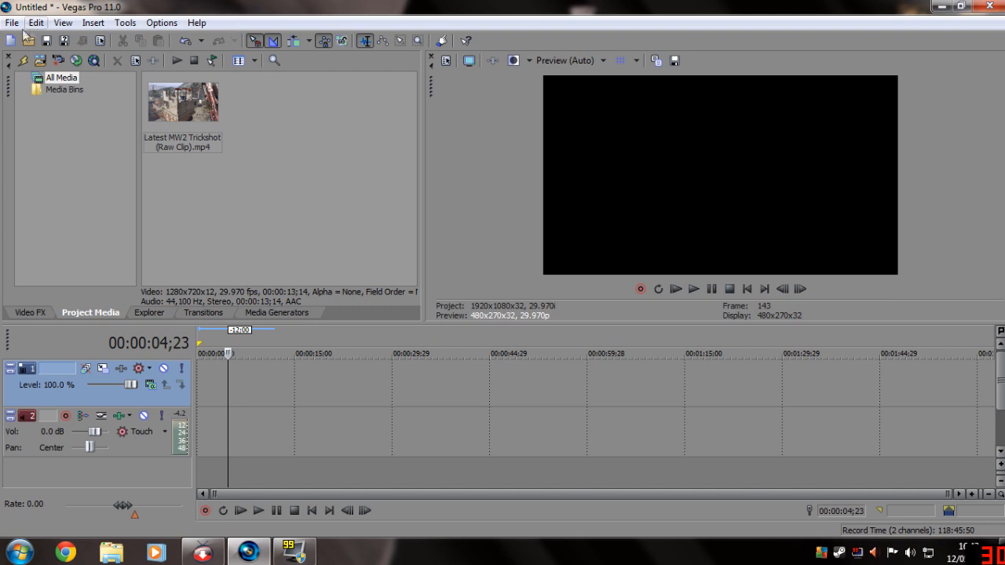
Import the raw MW2 trickshot clip and place it on the timeline with the playhead at its start
{"action": "left_click", "coordinate": [12, 22]}
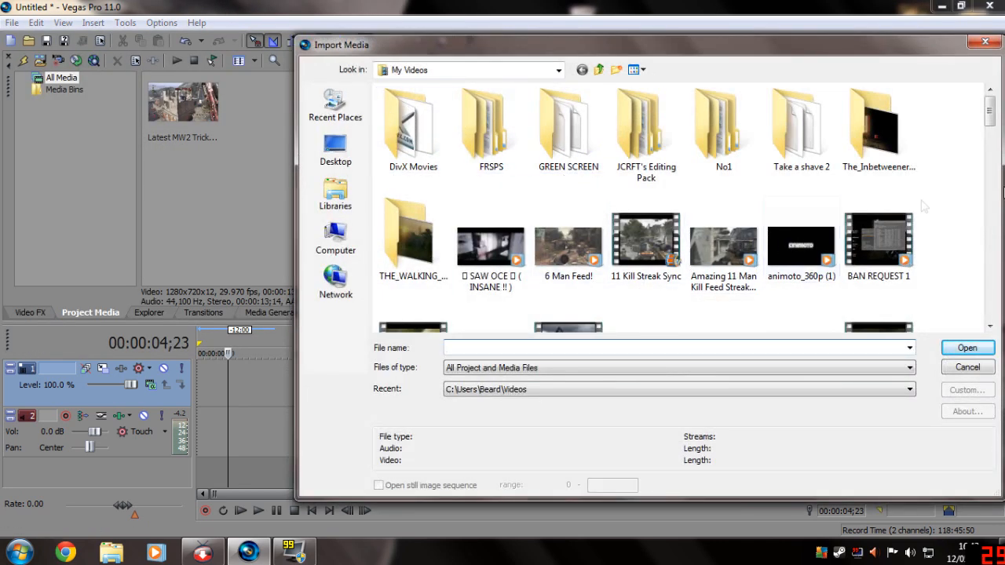
{"action": "scroll", "scroll_direction": "down", "scroll_amount": 3}
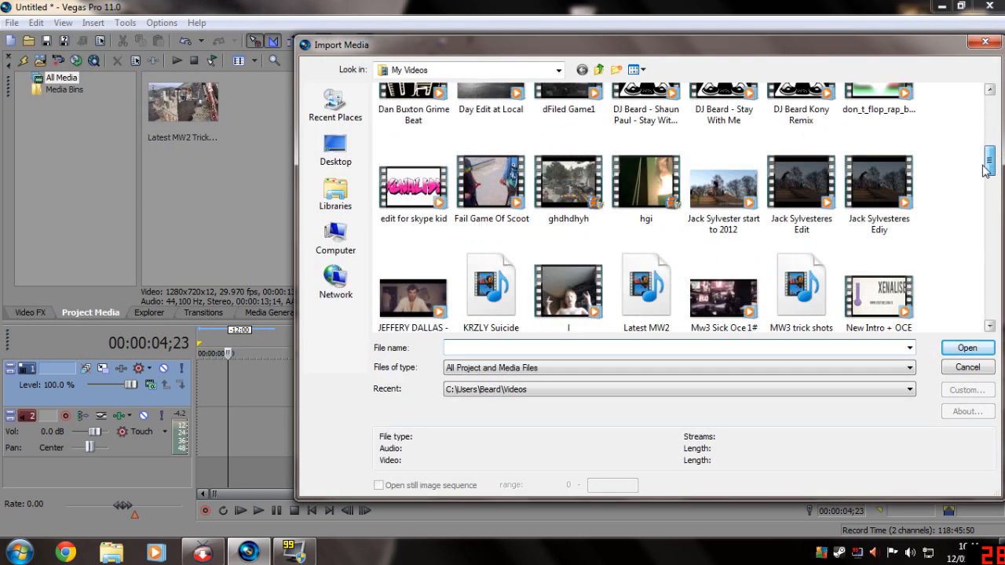
{"action": "scroll", "scroll_direction": "up", "scroll_amount": 3}
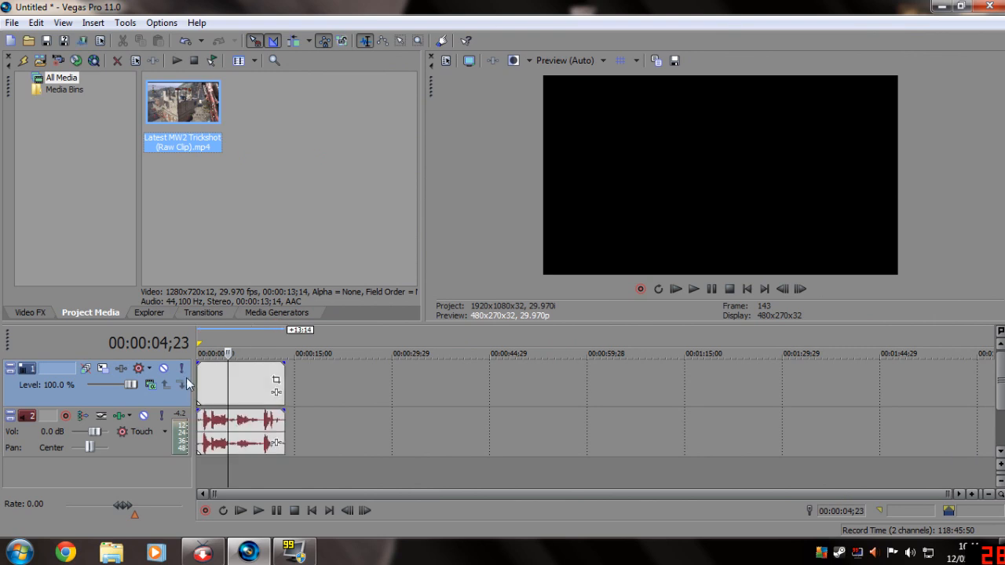
{"action": "left_click", "coordinate": [694, 289]}
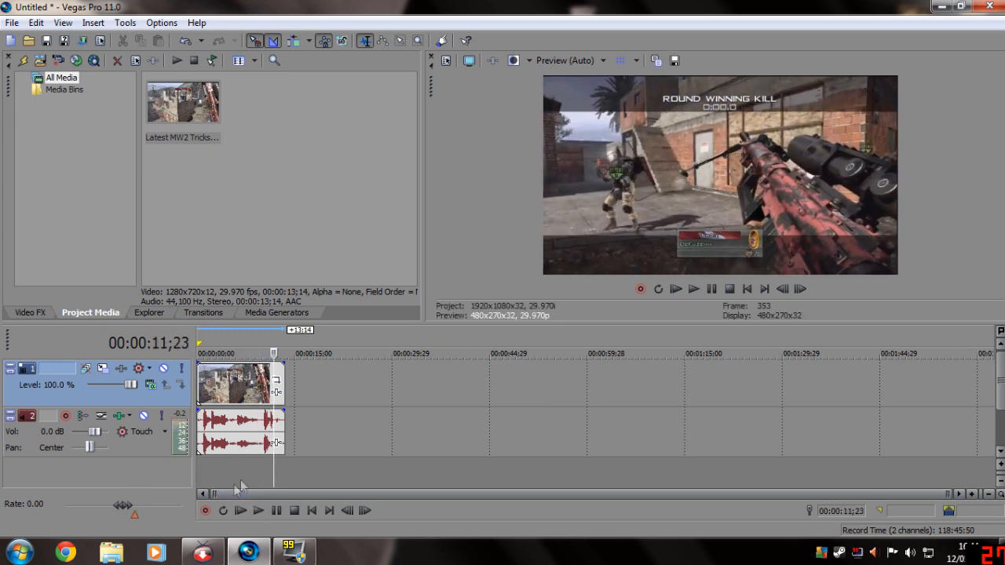
{"action": "left_click", "coordinate": [276, 510]}
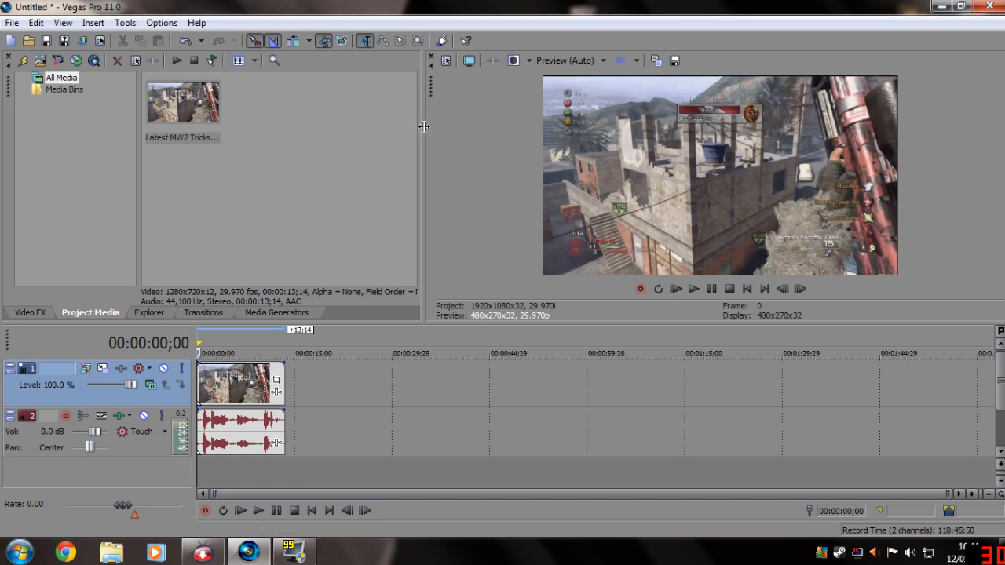
Widen the video preview pane by dragging its borders
{"action": "left_click_drag", "start_coordinate": [430, 126], "coordinate": [440, 126]}
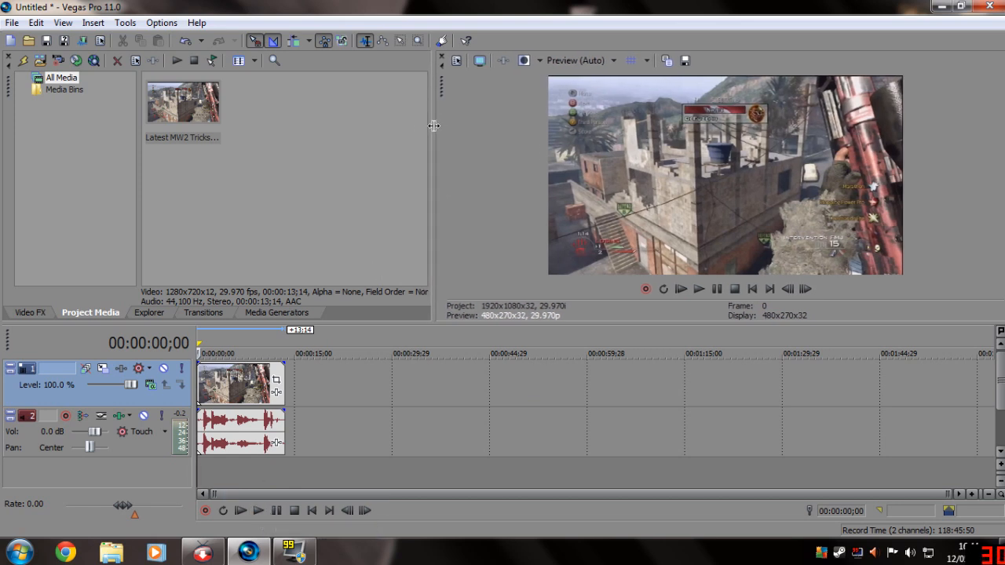
{"action": "left_click_drag", "start_coordinate": [434, 126], "coordinate": [417, 120]}
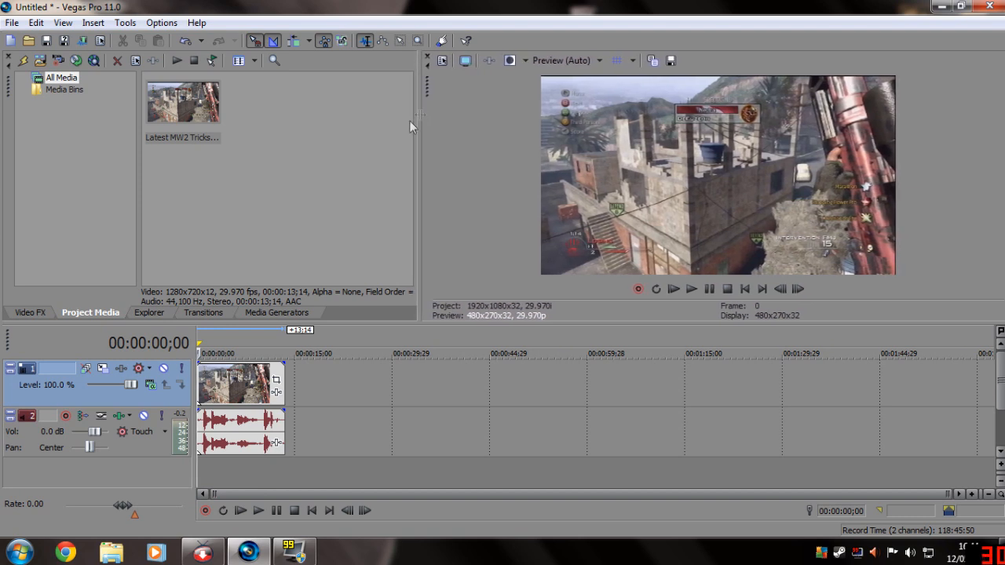
Apply the CC MW2 HD PVR brightness-and-contrast preset (brightness -0.053, contrast 0.032) to the clip
{"action": "left_click", "coordinate": [30, 313]}
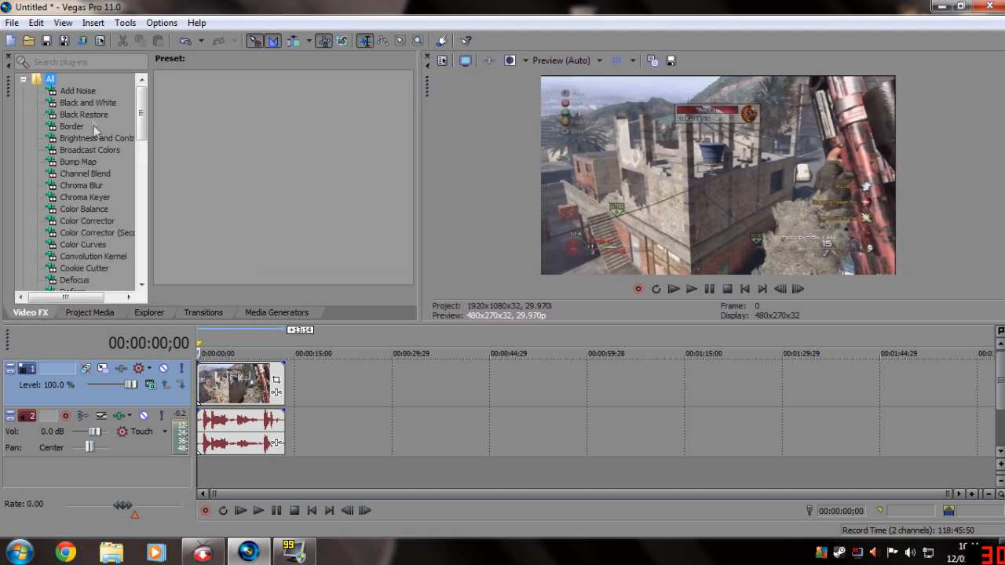
{"action": "left_click", "coordinate": [95, 138]}
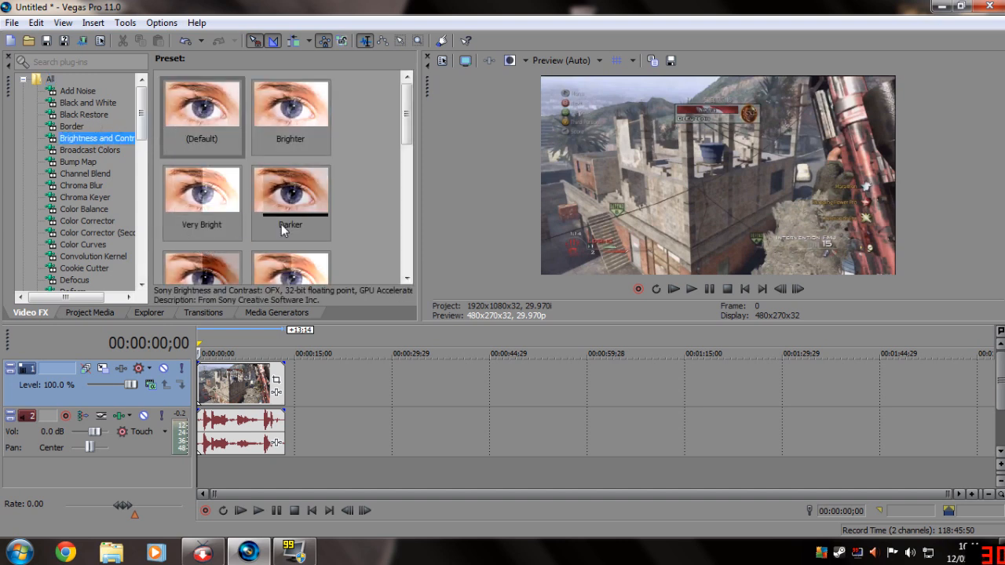
{"action": "scroll", "scroll_direction": "down", "scroll_amount": 3}
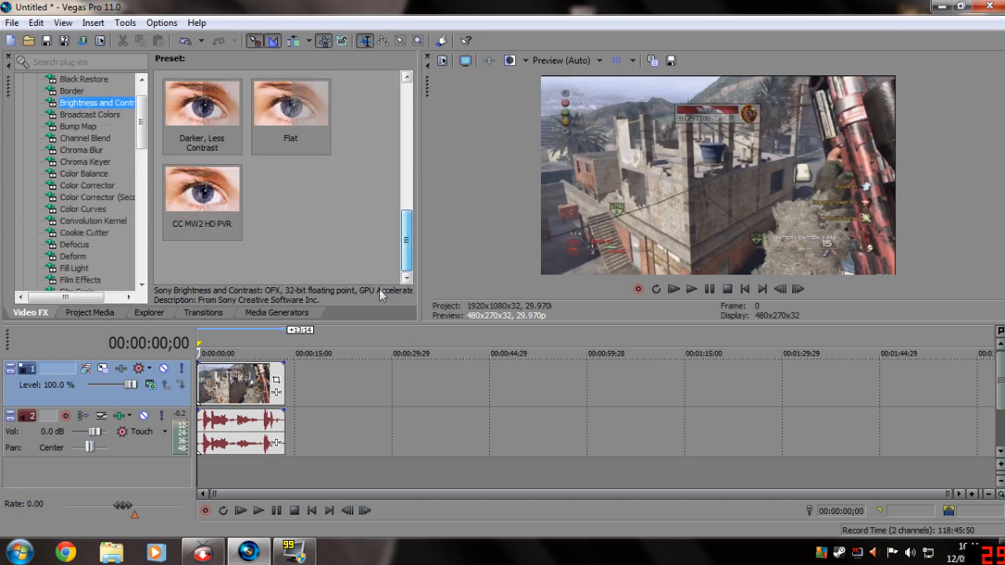
{"action": "left_click", "coordinate": [201, 188]}
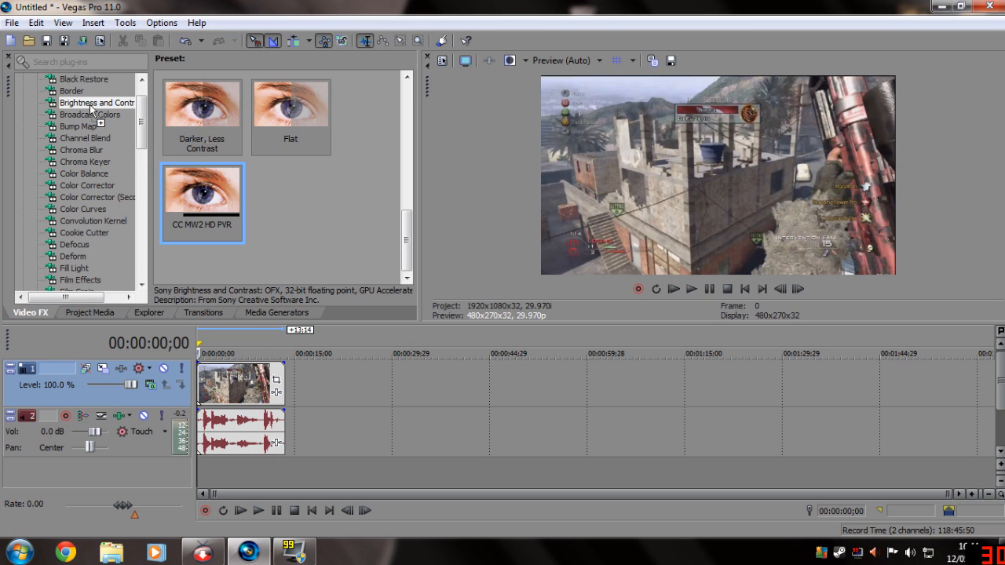
{"action": "mouse_move", "coordinate": [149, 192]}
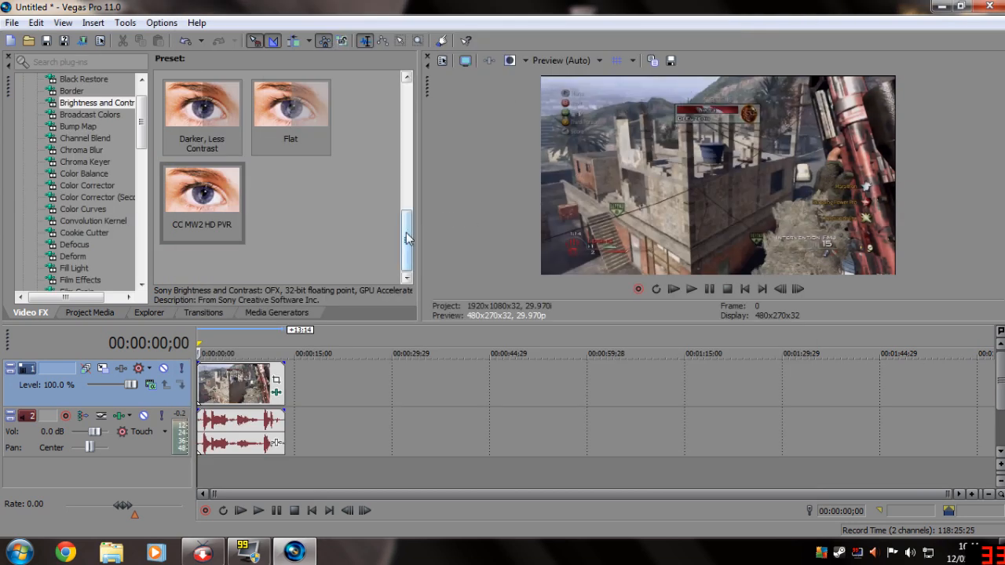
{"action": "scroll", "scroll_direction": "up", "scroll_amount": 3}
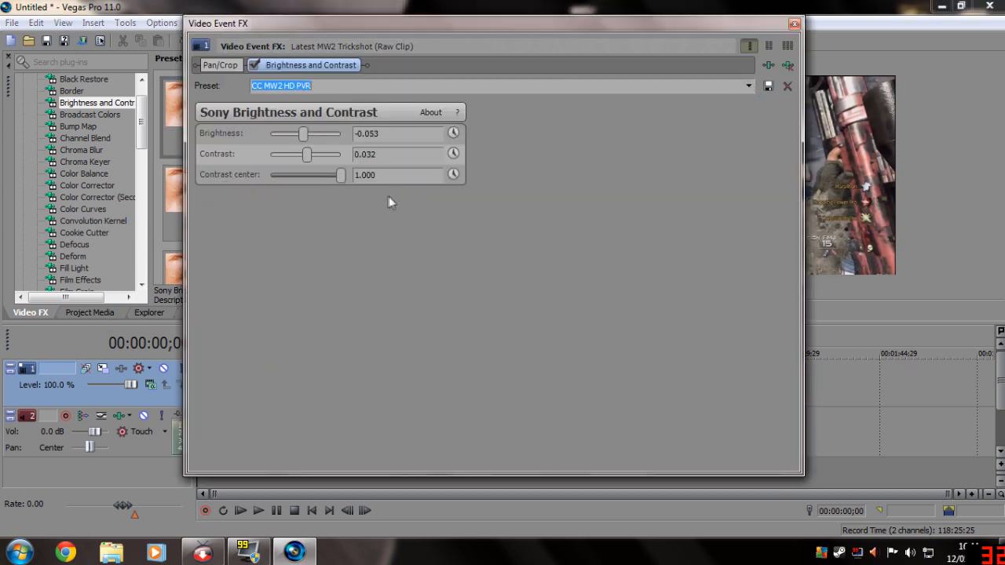
{"action": "mouse_move", "coordinate": [318, 323]}
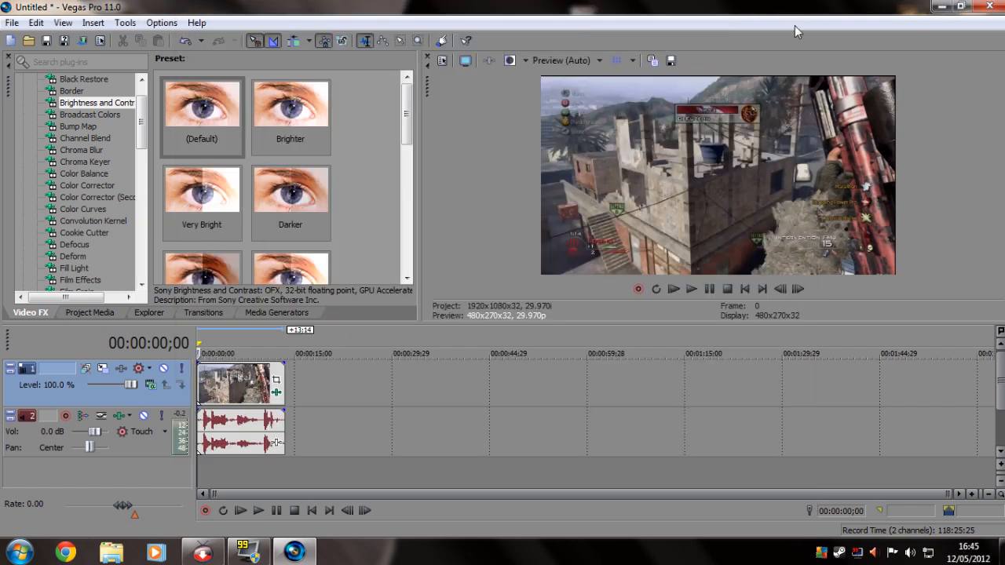
Add a Color Corrector with the CC MW2 HD PVR preset to the clip and close its settings
{"action": "left_click", "coordinate": [81, 209]}
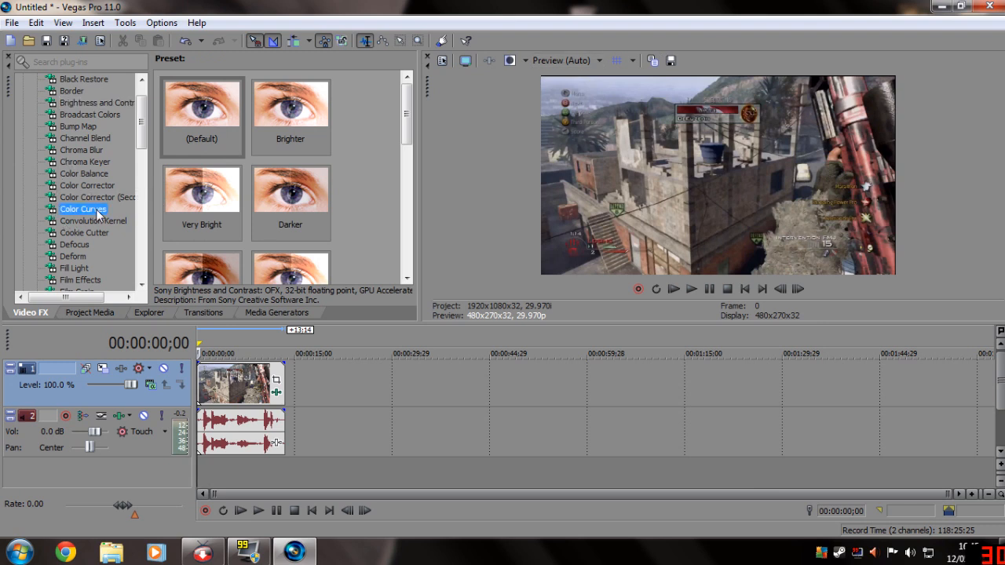
{"action": "left_click", "coordinate": [88, 186]}
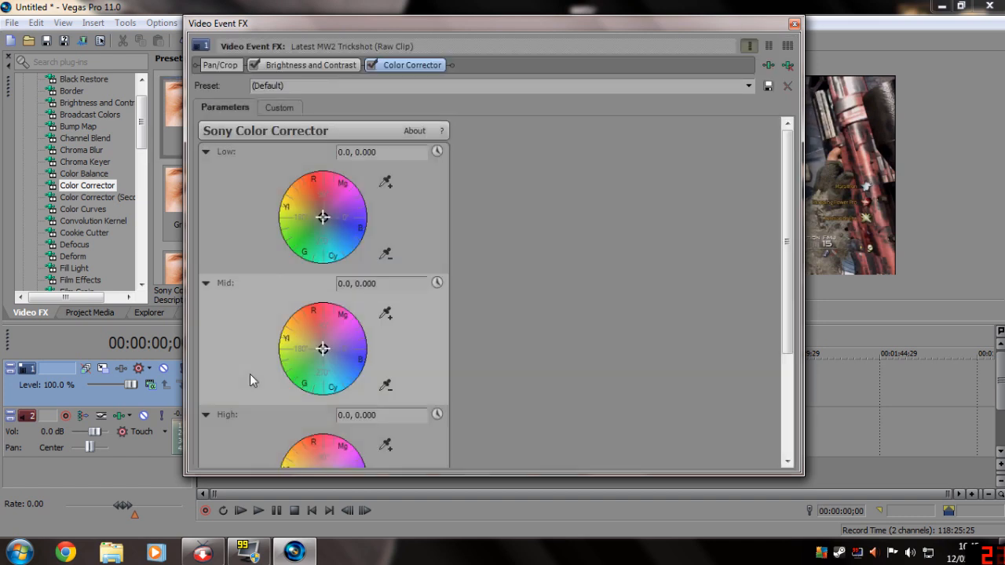
{"action": "left_click", "coordinate": [748, 85]}
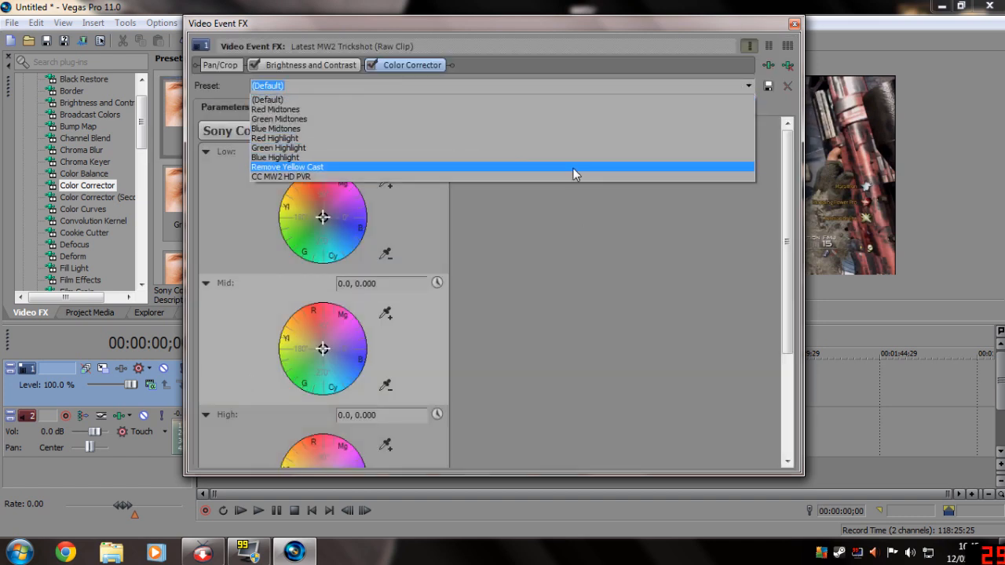
{"action": "left_click", "coordinate": [280, 176]}
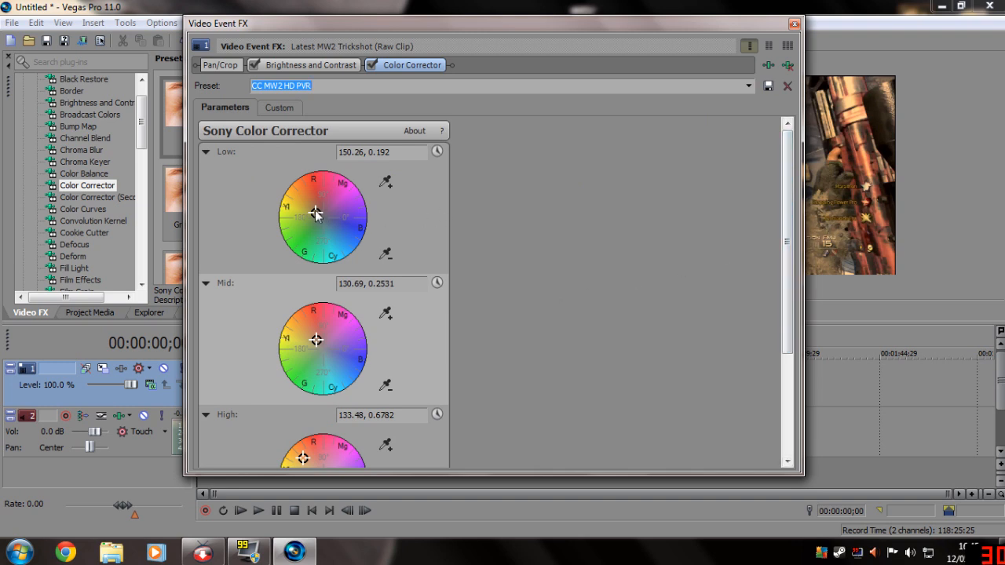
{"action": "mouse_move", "coordinate": [317, 329]}
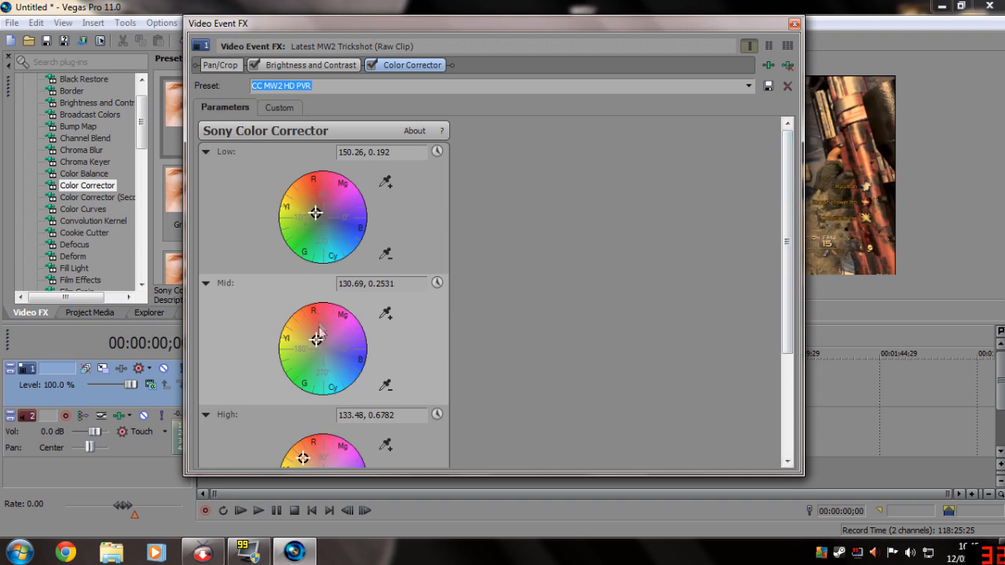
{"action": "scroll", "scroll_direction": "down", "scroll_amount": 3}
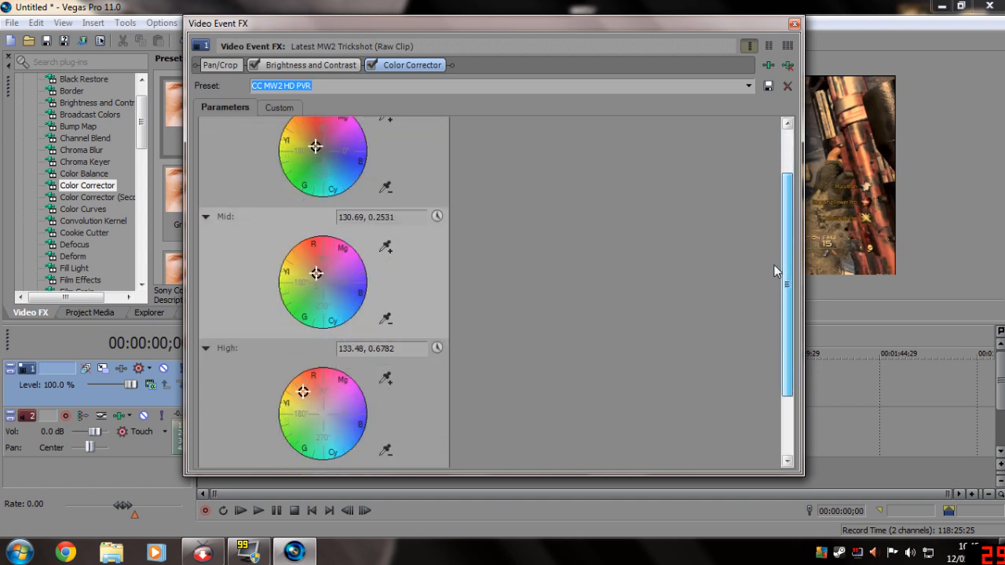
{"action": "scroll", "scroll_direction": "down", "scroll_amount": 3}
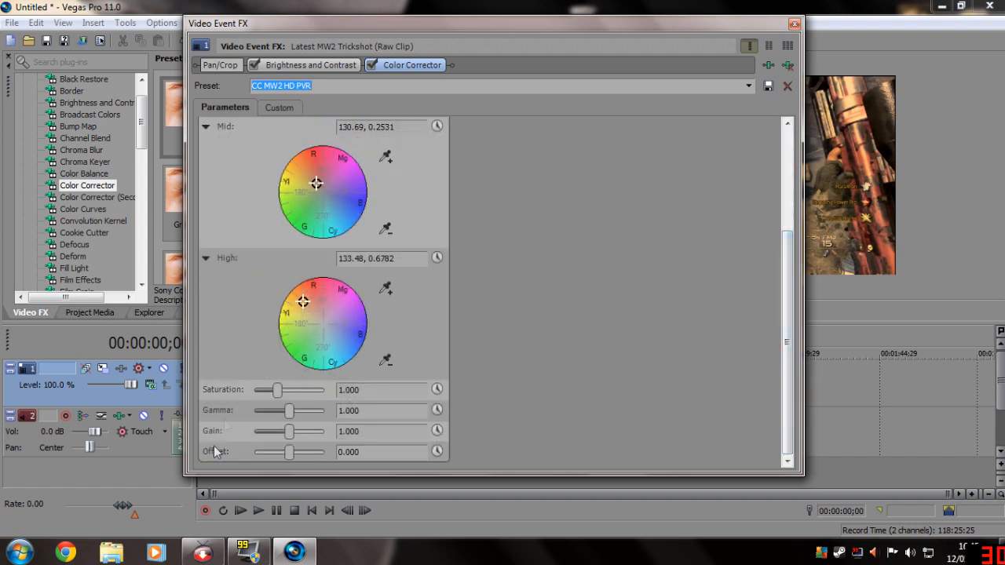
{"action": "mouse_move", "coordinate": [311, 469]}
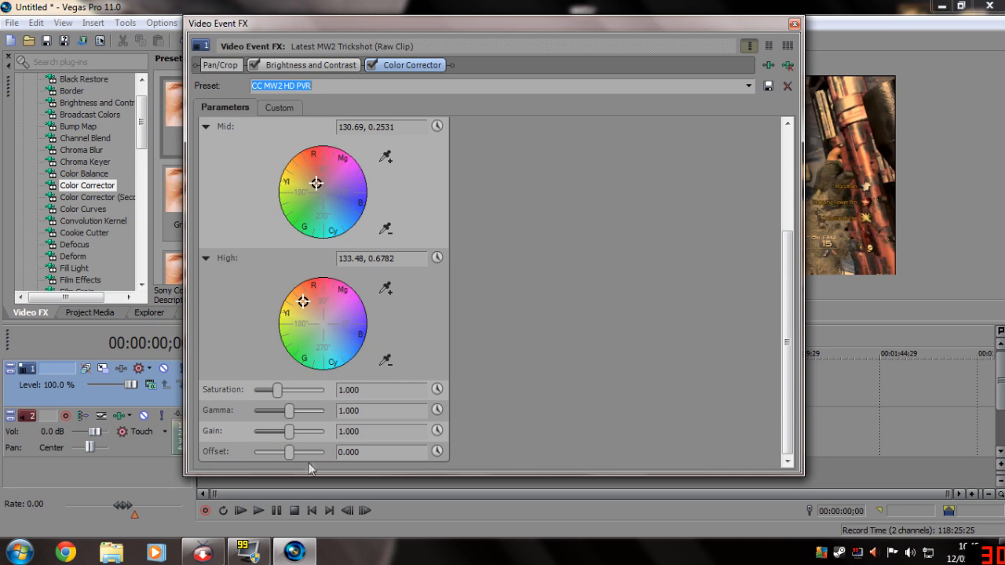
{"action": "mouse_move", "coordinate": [694, 276]}
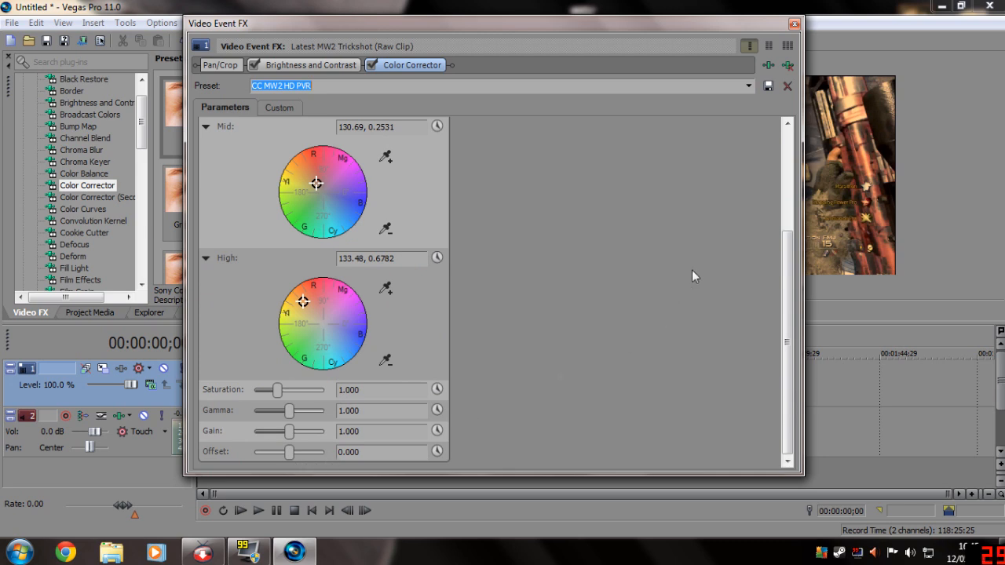
{"action": "left_click", "coordinate": [794, 24]}
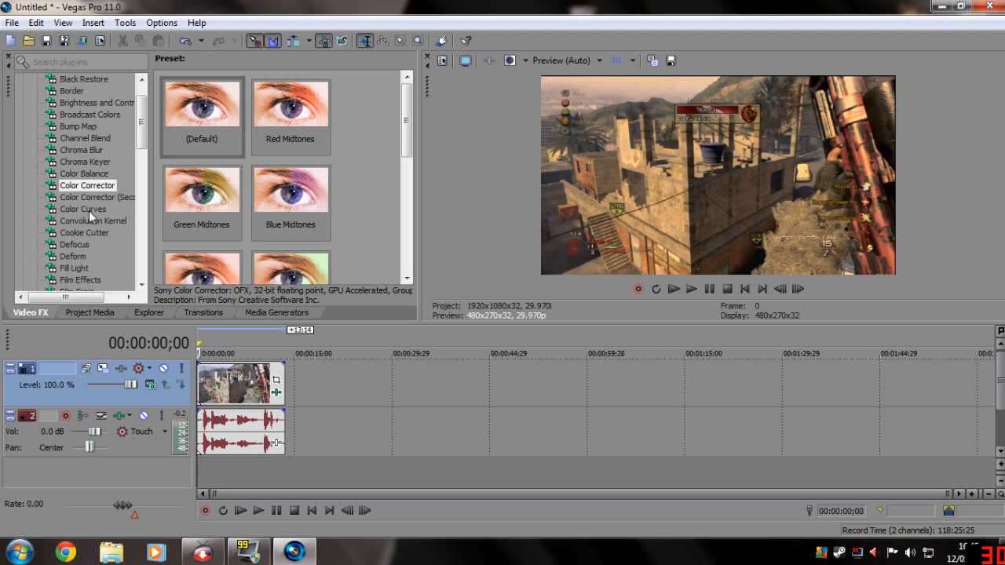
Add the default Color Curves effect to the clip's FX chain and close the effect settings
{"action": "left_click", "coordinate": [81, 209]}
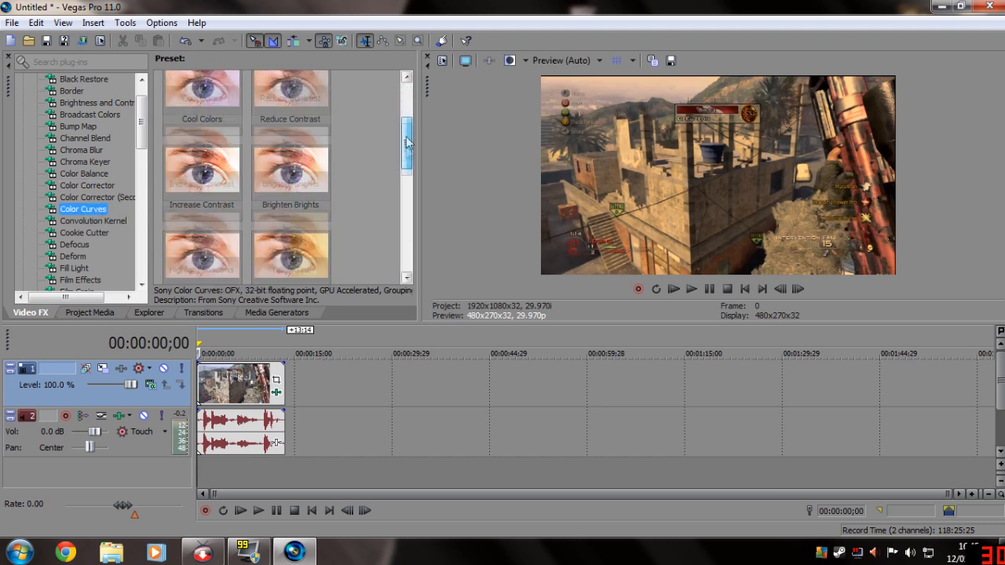
{"action": "scroll", "scroll_direction": "up", "scroll_amount": 3}
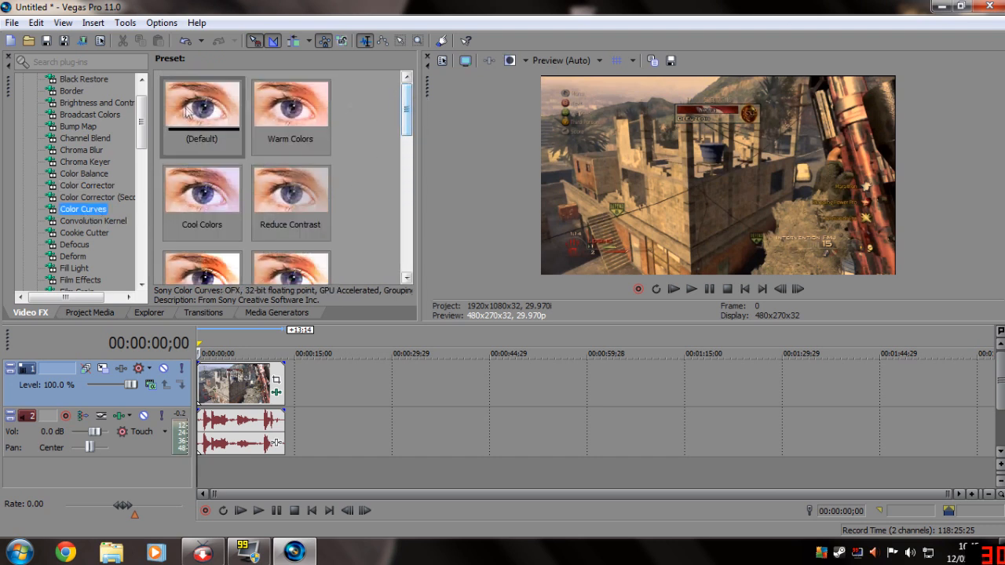
{"action": "double_click", "coordinate": [201, 107]}
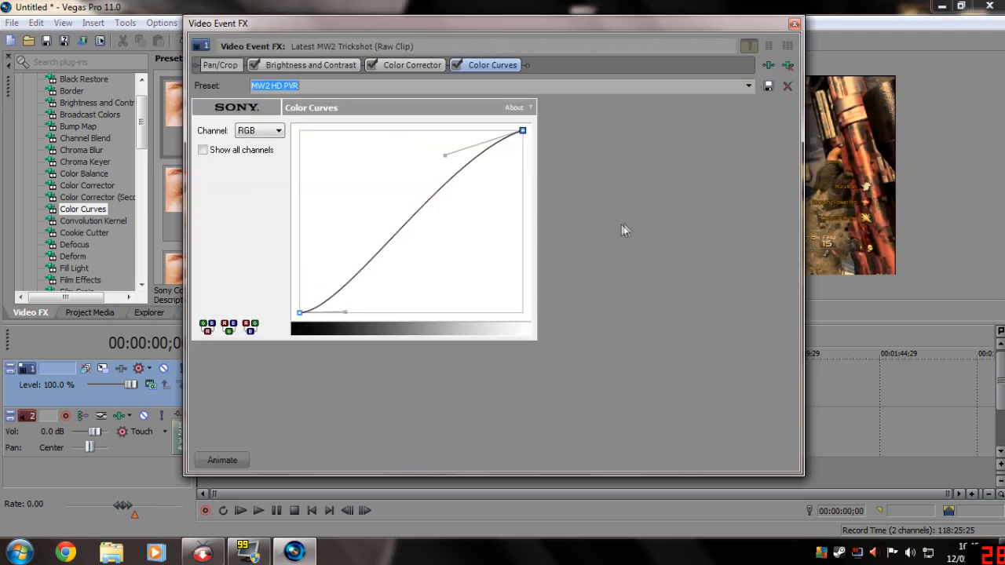
{"action": "mouse_move", "coordinate": [666, 210]}
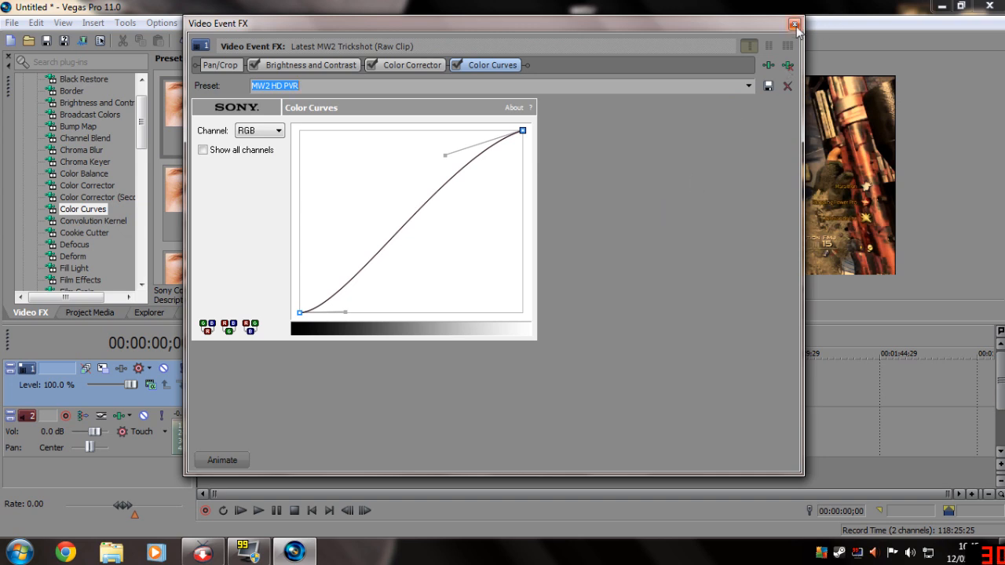
{"action": "left_click", "coordinate": [795, 23]}
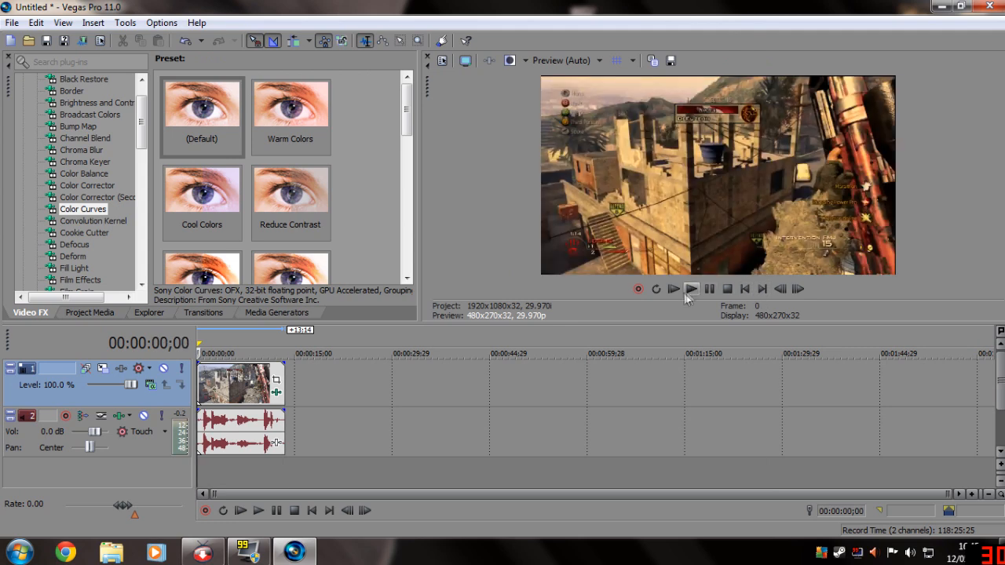
Play the clip back briefly to check the colour correction, then return to the start
{"action": "left_click", "coordinate": [691, 289]}
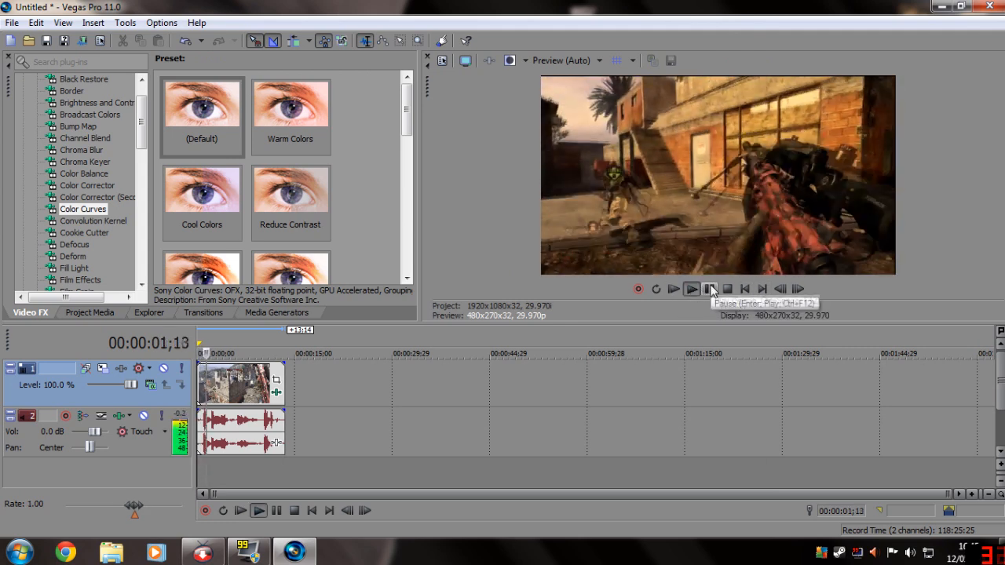
{"action": "left_click", "coordinate": [726, 289]}
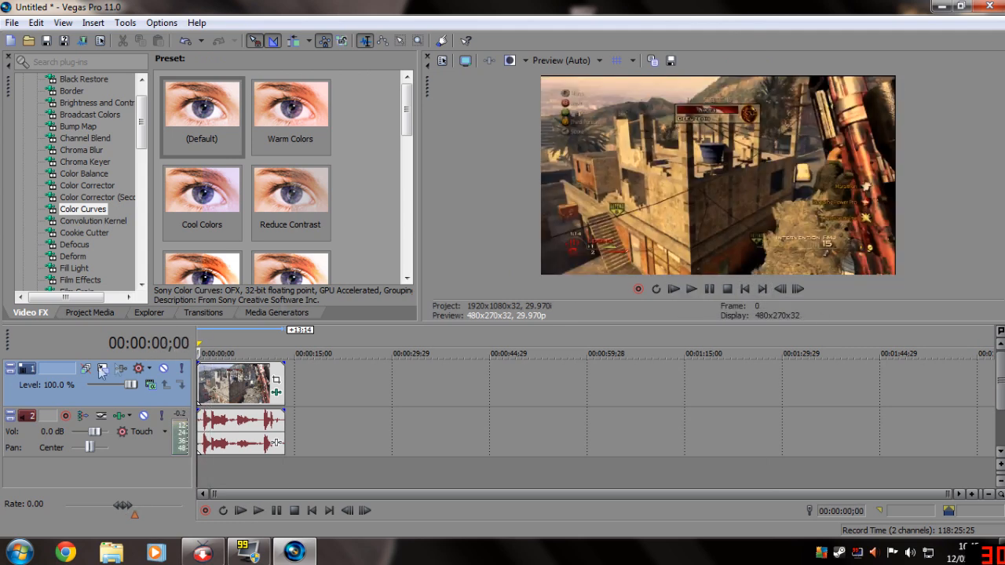
{"action": "scroll", "scroll_direction": "down", "scroll_amount": 3}
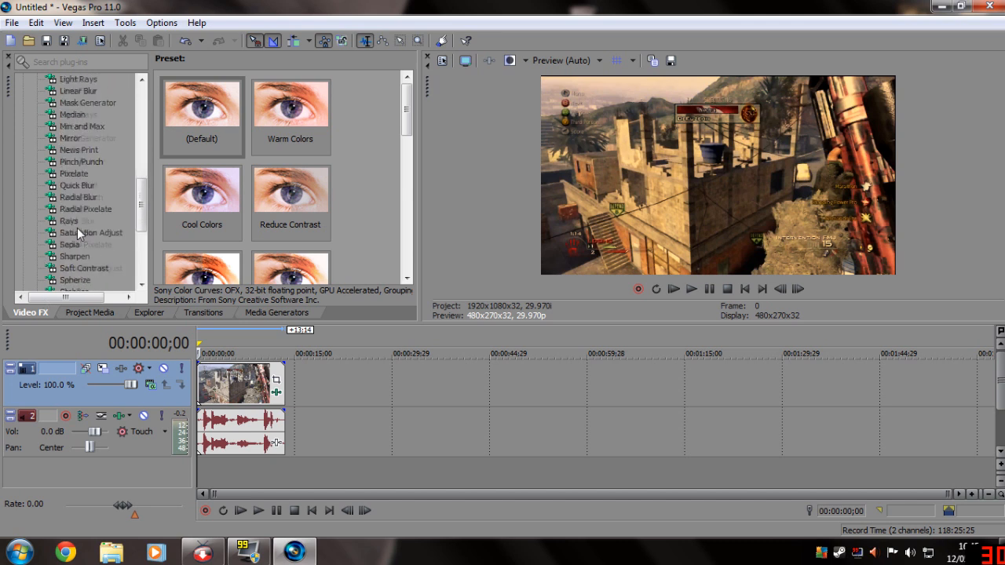
{"action": "scroll", "scroll_direction": "down", "scroll_amount": 3}
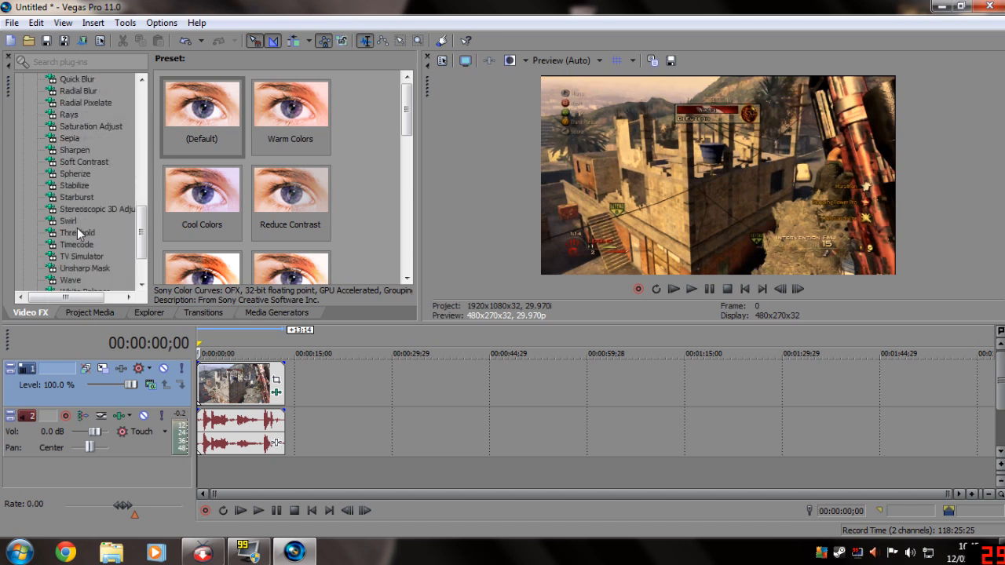
{"action": "scroll", "scroll_direction": "down", "scroll_amount": 3}
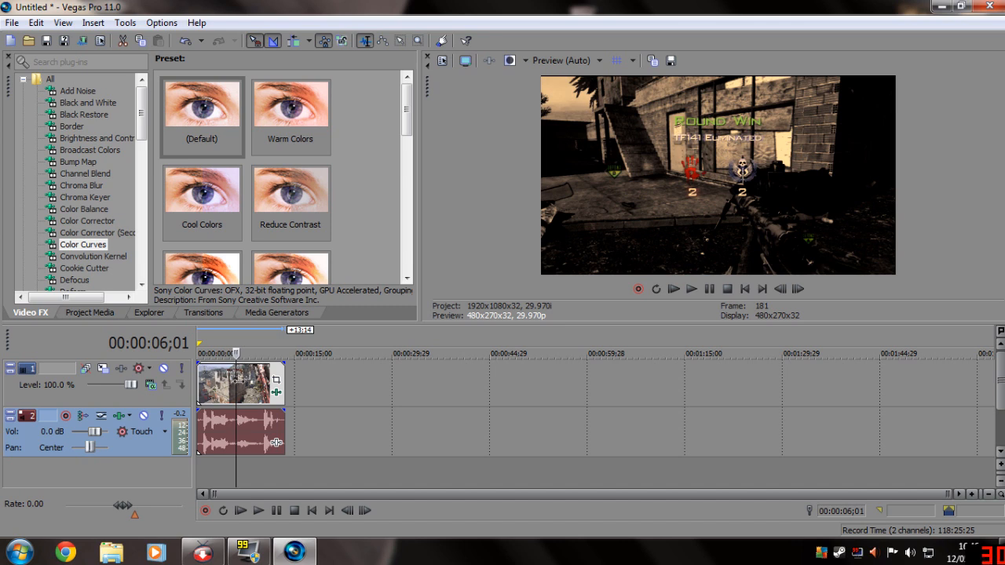
{"action": "mouse_move", "coordinate": [273, 440]}
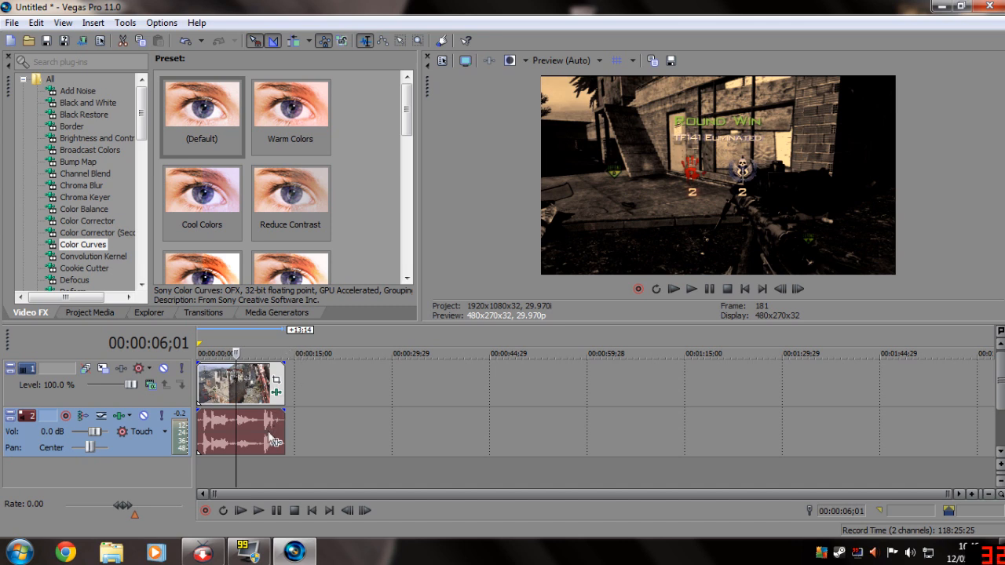
Ungroup the clip's game audio, drag it away from the video and delete it
{"action": "left_click_drag", "start_coordinate": [239, 432], "coordinate": [395, 432]}
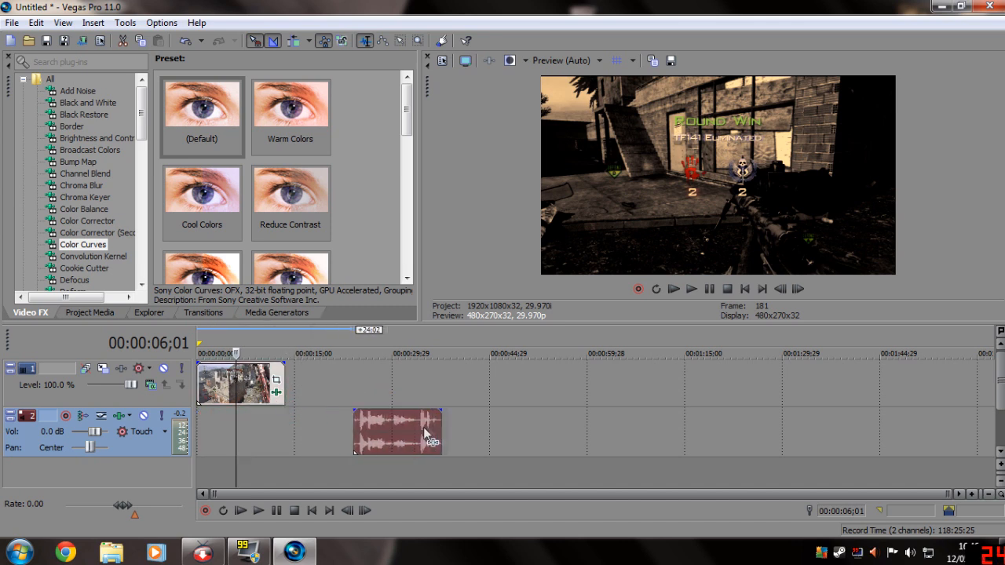
{"action": "left_click_drag", "start_coordinate": [427, 430], "coordinate": [405, 438]}
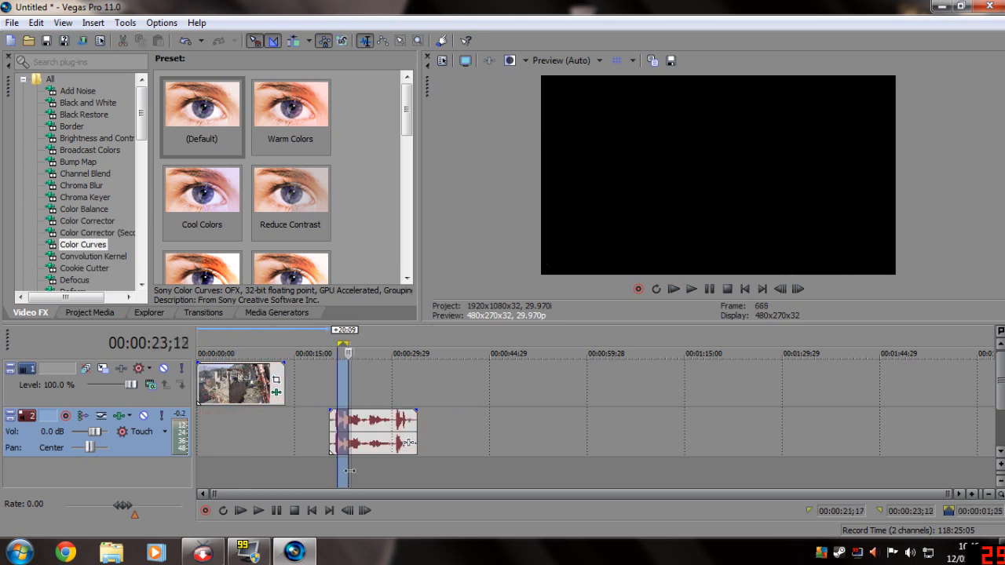
{"action": "left_click", "coordinate": [240, 511]}
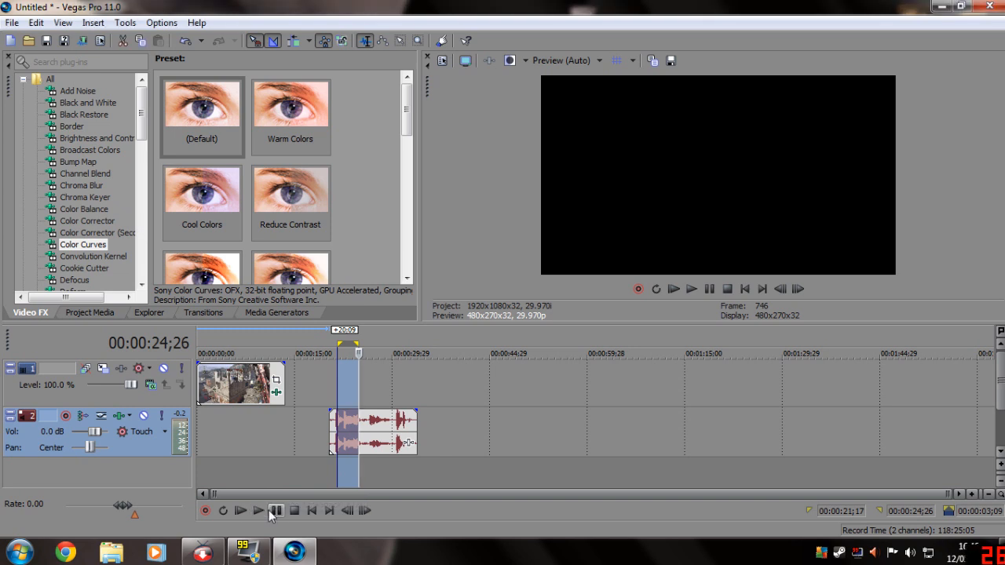
{"action": "left_click", "coordinate": [258, 511]}
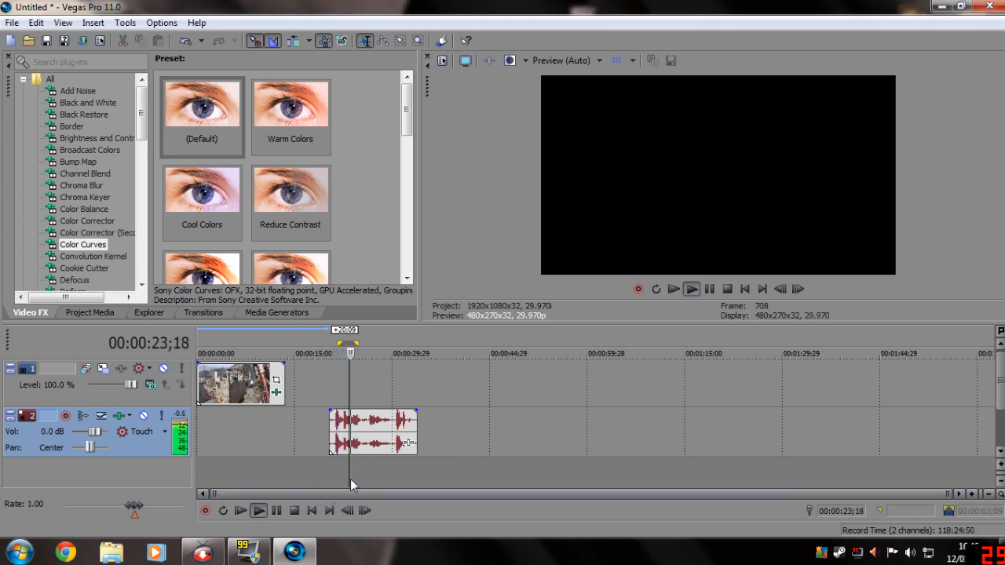
{"action": "left_click", "coordinate": [258, 510]}
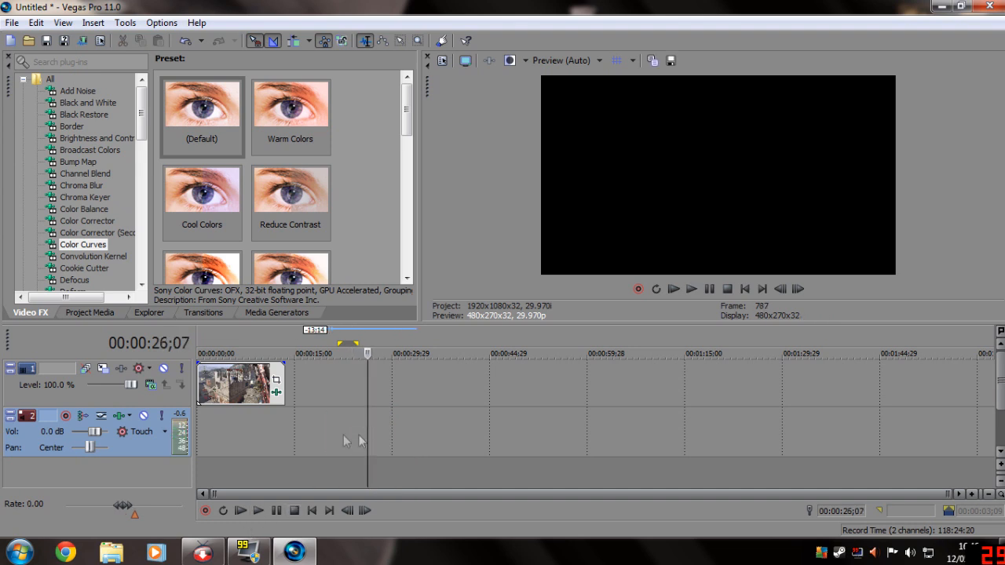
{"action": "left_click", "coordinate": [293, 510]}
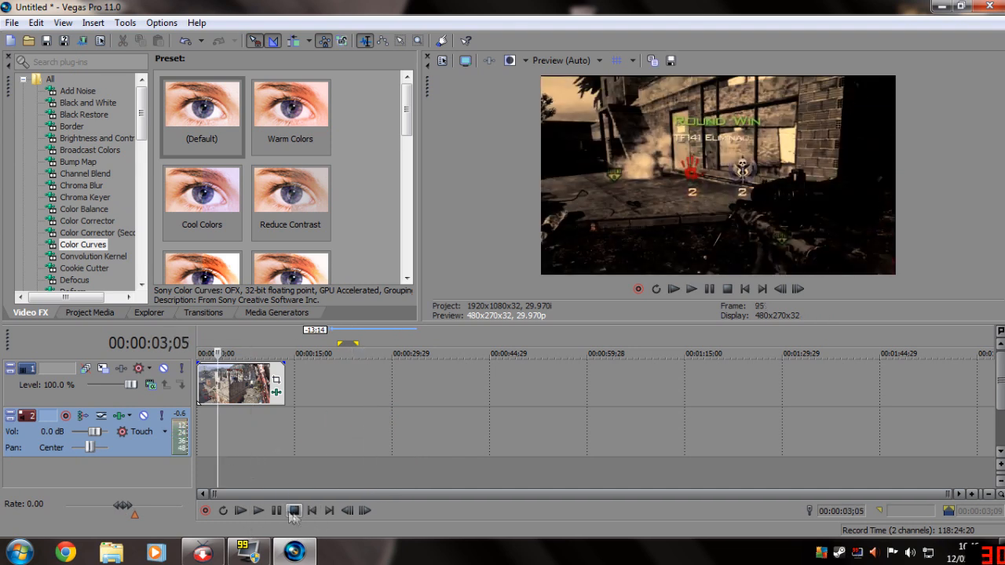
Split the footage around the round-winning kill and keep only the short trickshot piece at the timeline start
{"action": "left_click", "coordinate": [294, 510]}
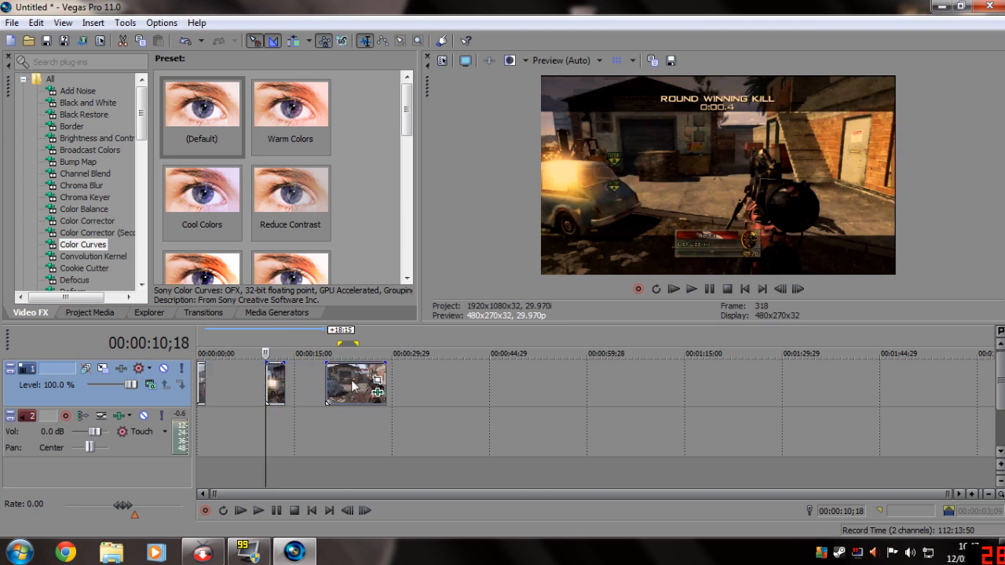
{"action": "left_click_drag", "start_coordinate": [355, 383], "coordinate": [440, 383]}
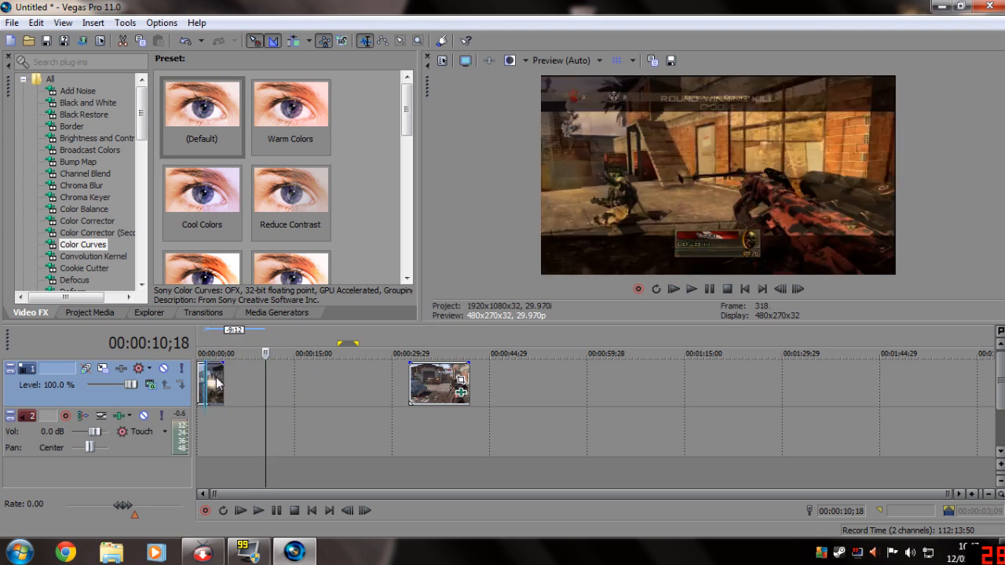
{"action": "left_click", "coordinate": [293, 510]}
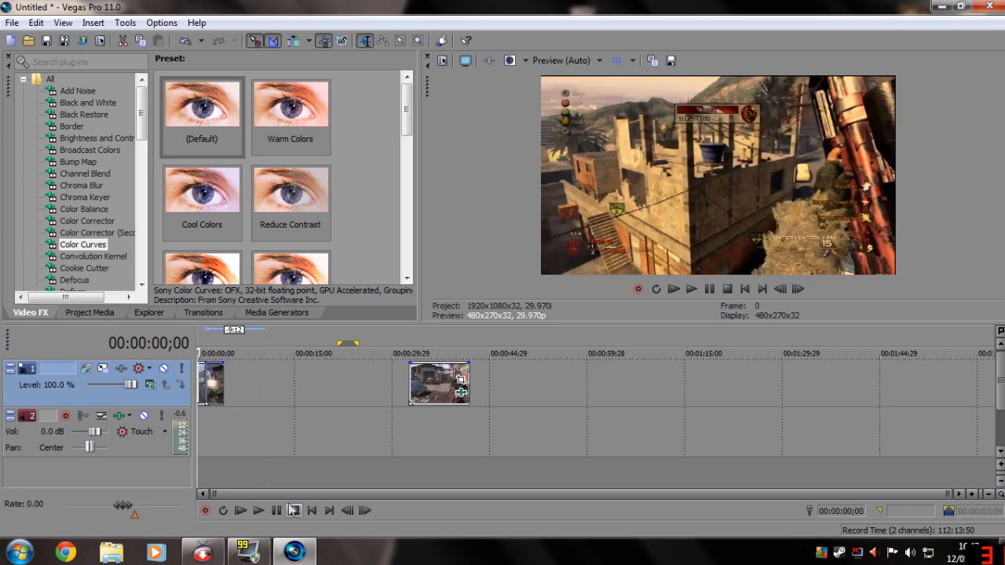
{"action": "left_click", "coordinate": [258, 511]}
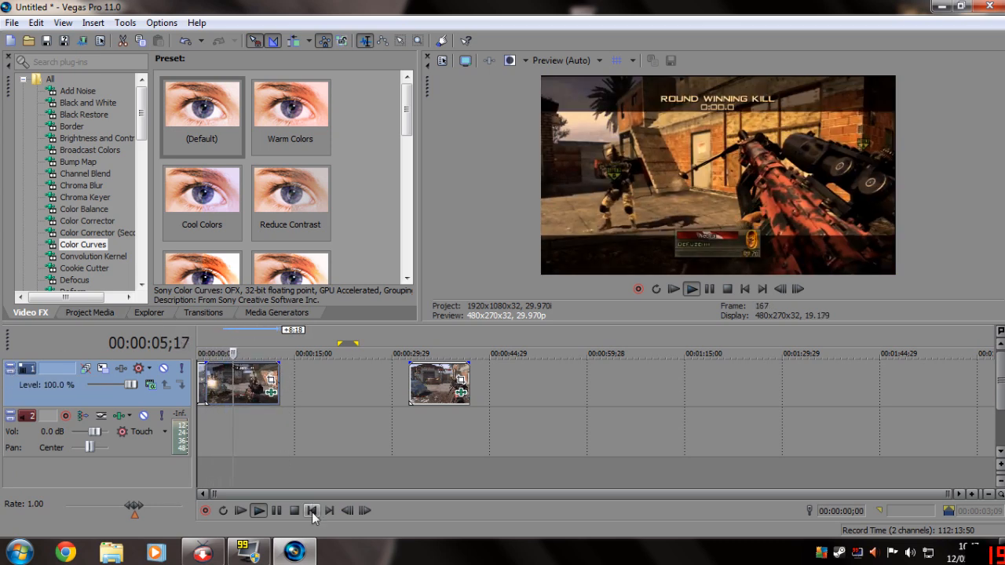
{"action": "left_click", "coordinate": [311, 511]}
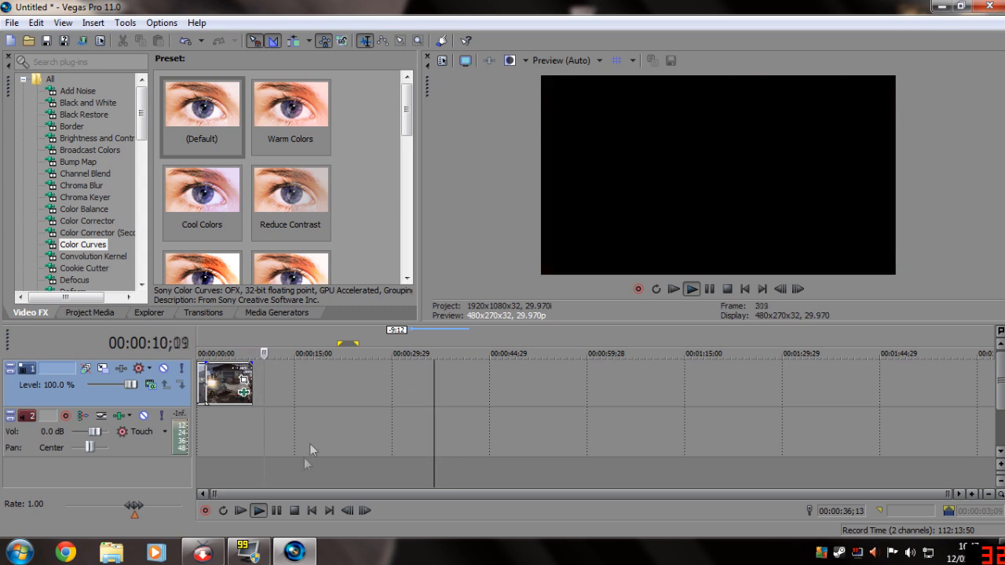
{"action": "left_click", "coordinate": [294, 510]}
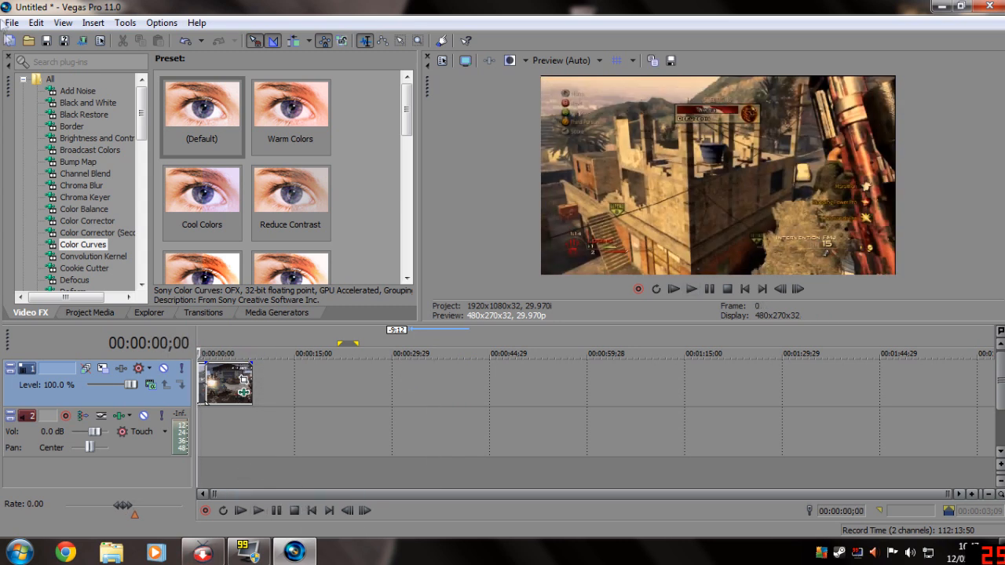
Import the Terabyte Frenzy mp3 from the Music folder and lay it on the audio track
{"action": "left_click", "coordinate": [12, 22]}
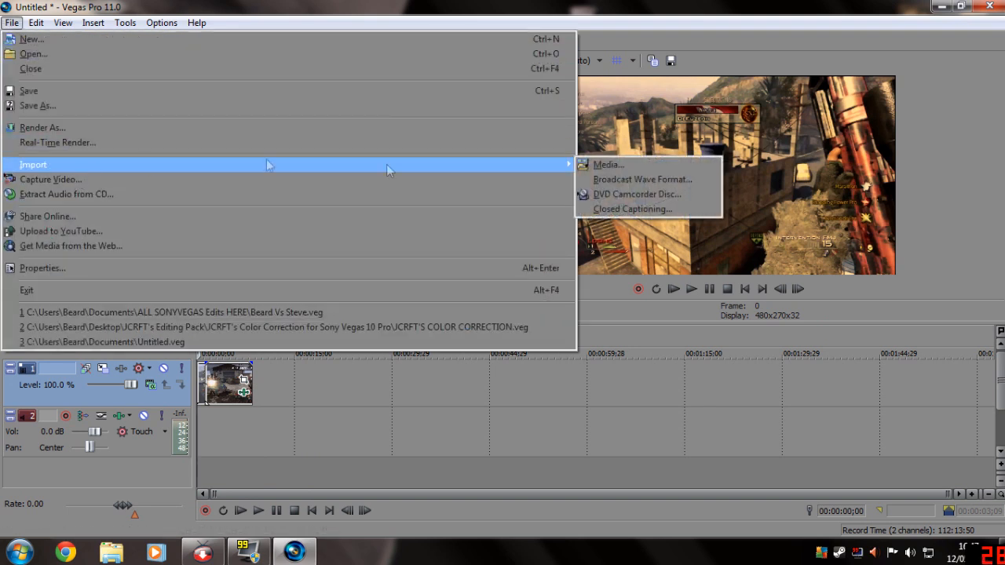
{"action": "left_click", "coordinate": [609, 165]}
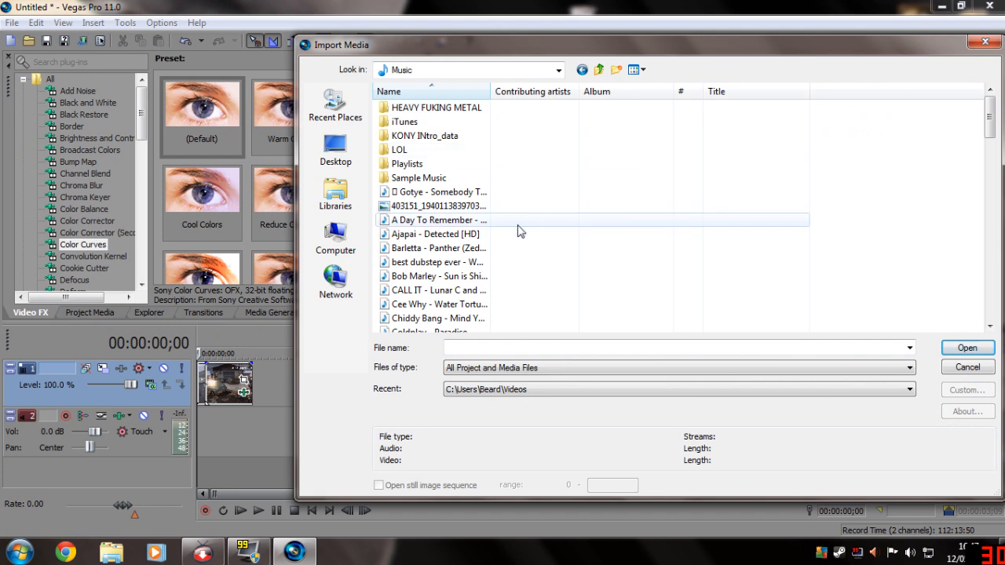
{"action": "scroll", "scroll_direction": "down", "scroll_amount": 3}
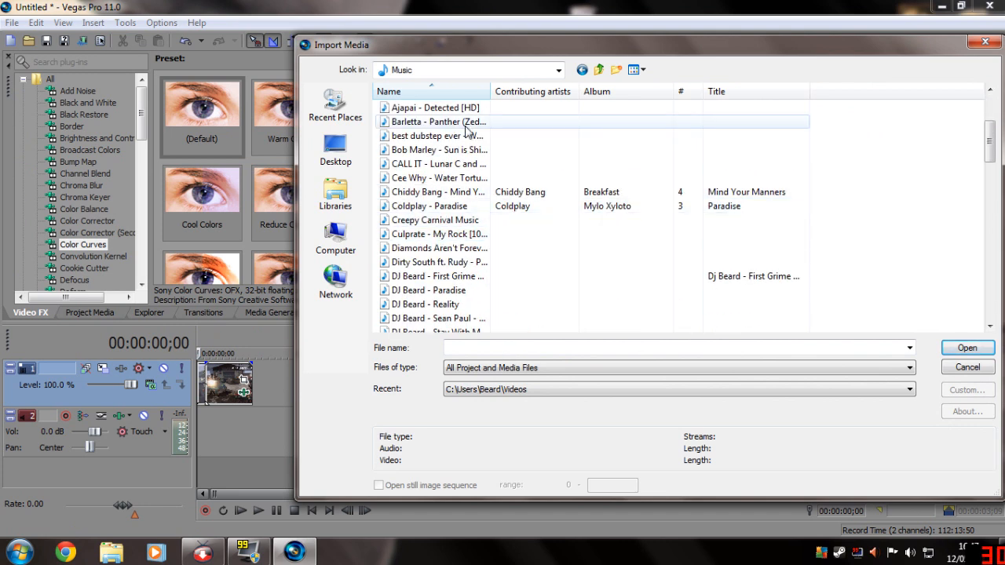
{"action": "scroll", "scroll_direction": "down", "scroll_amount": 3}
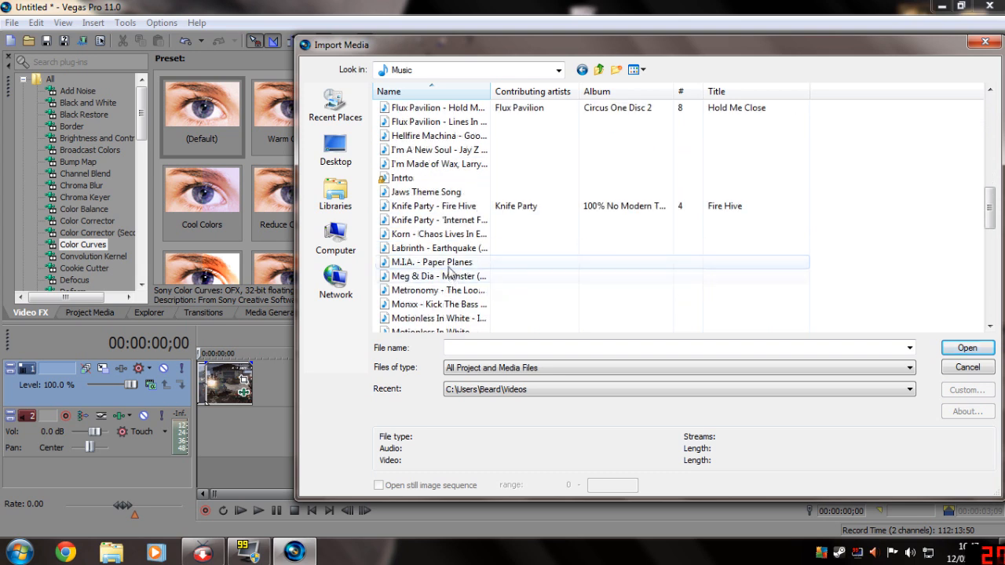
{"action": "scroll", "scroll_direction": "down", "scroll_amount": 3}
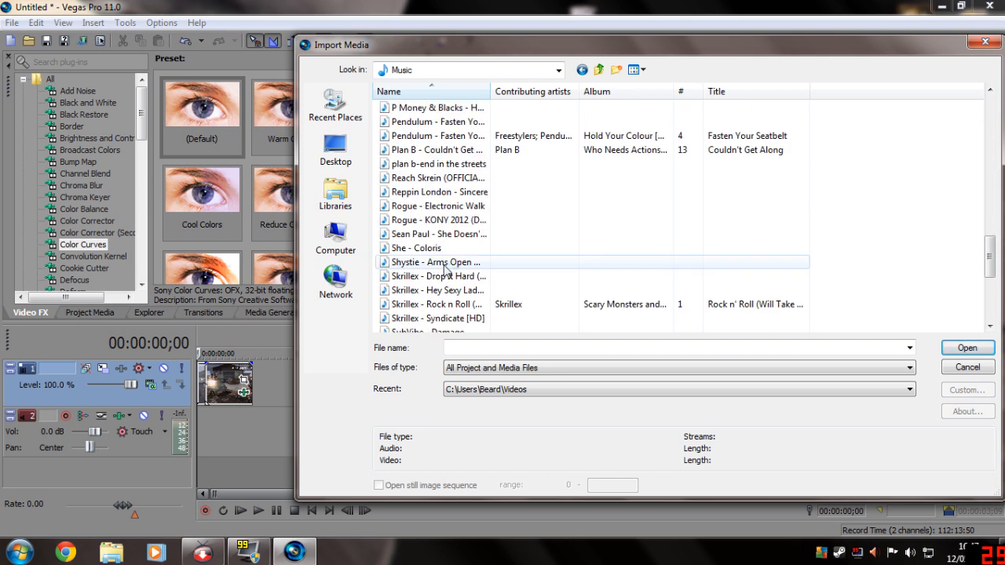
{"action": "scroll", "scroll_direction": "down", "scroll_amount": 3}
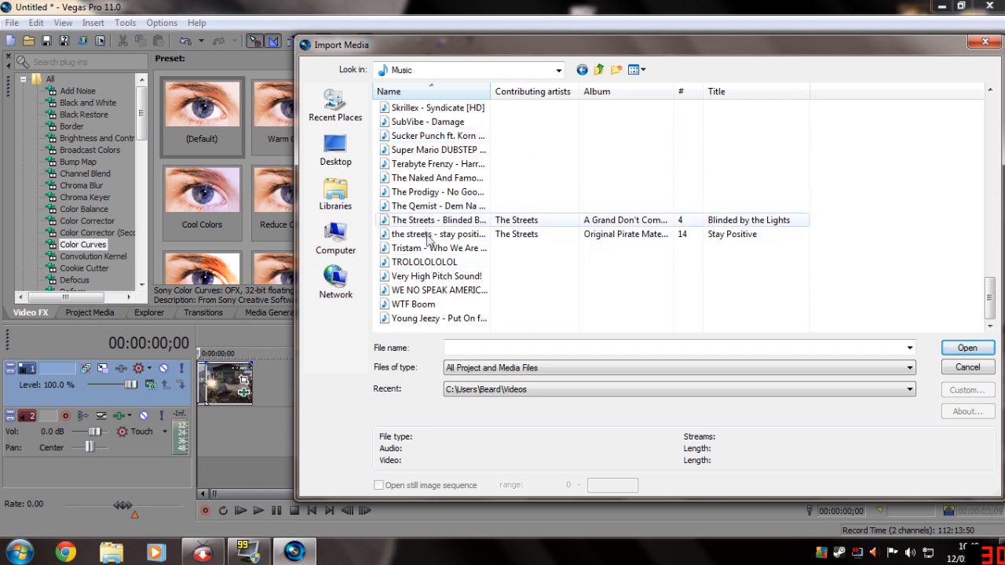
{"action": "scroll", "scroll_direction": "up", "scroll_amount": 3}
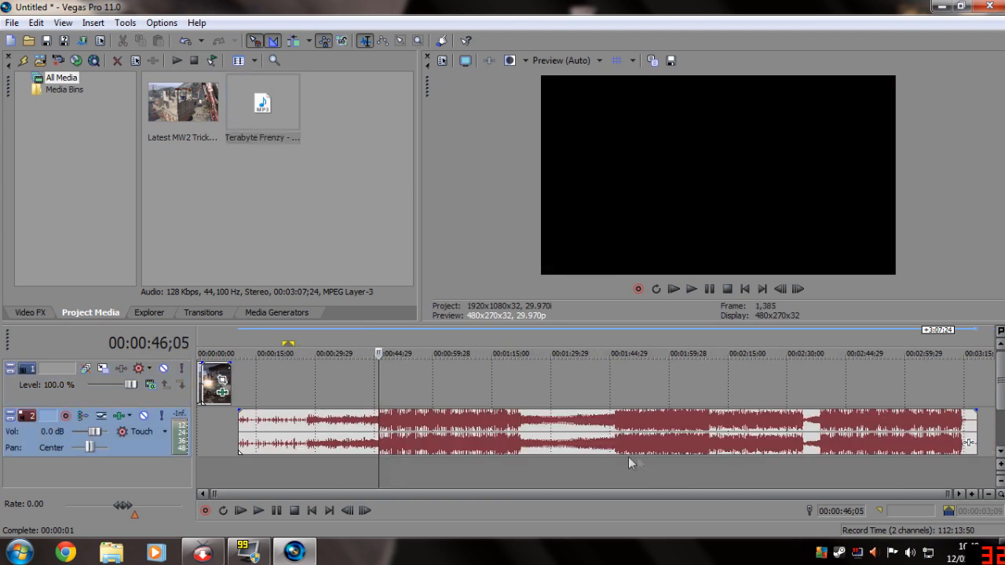
Split the song around 1:46, discard the rest and move the kept section to 0:00
{"action": "left_click", "coordinate": [614, 353]}
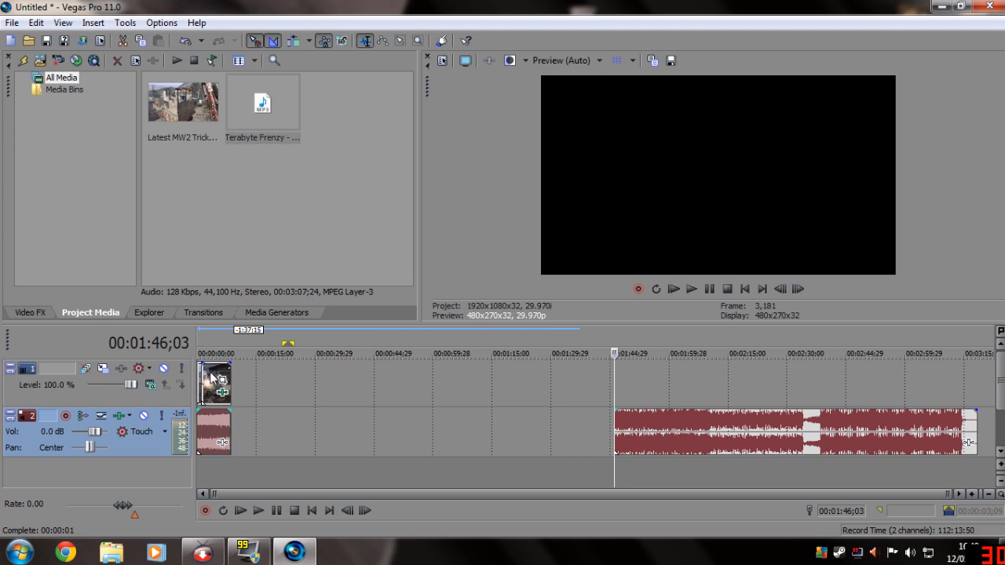
{"action": "left_click_drag", "start_coordinate": [217, 383], "coordinate": [283, 383]}
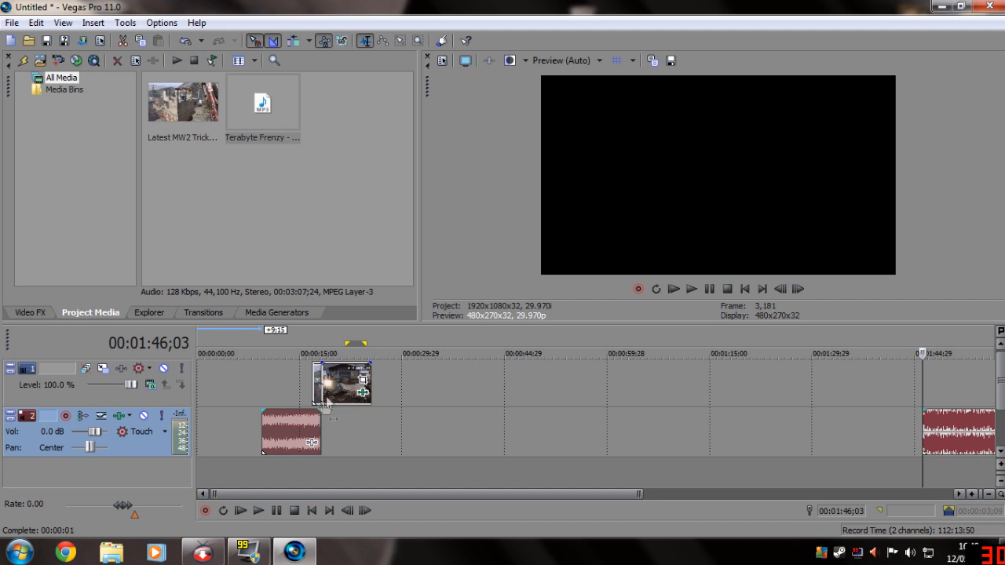
{"action": "left_click_drag", "start_coordinate": [343, 383], "coordinate": [424, 383]}
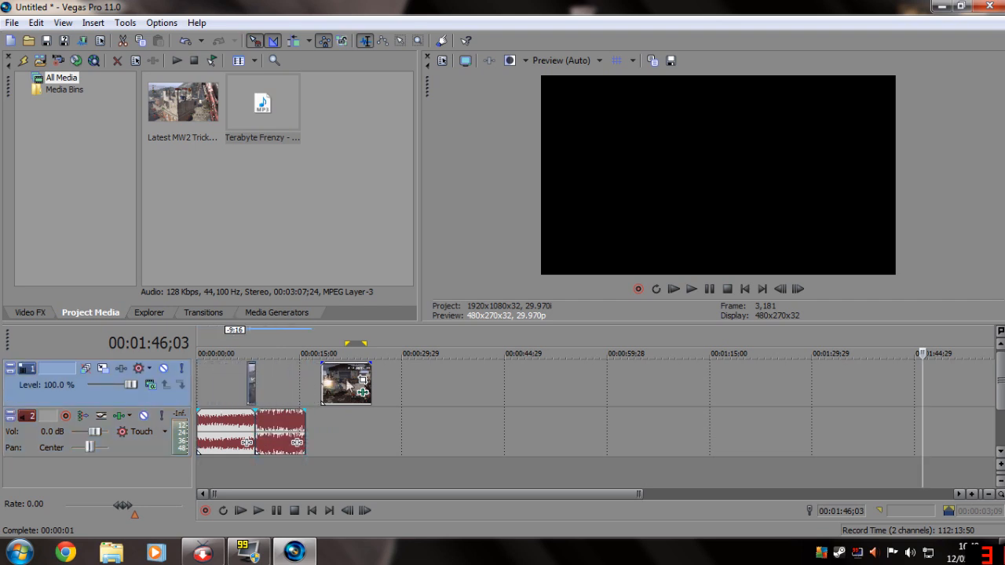
Slide the trickshot clip over the song section and play from the start to check its placement
{"action": "left_click_drag", "start_coordinate": [345, 383], "coordinate": [276, 383]}
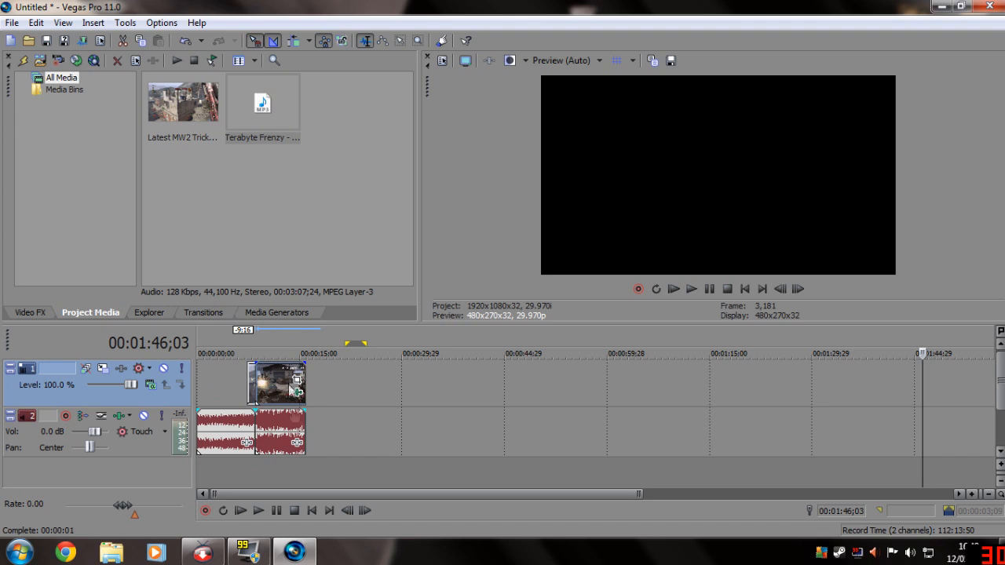
{"action": "left_click", "coordinate": [259, 510]}
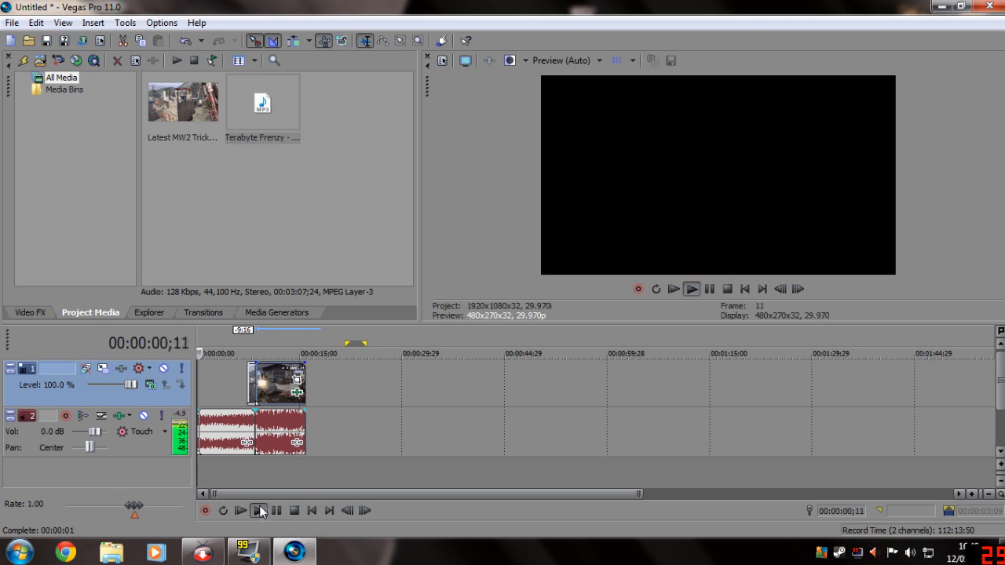
{"action": "left_click", "coordinate": [240, 510]}
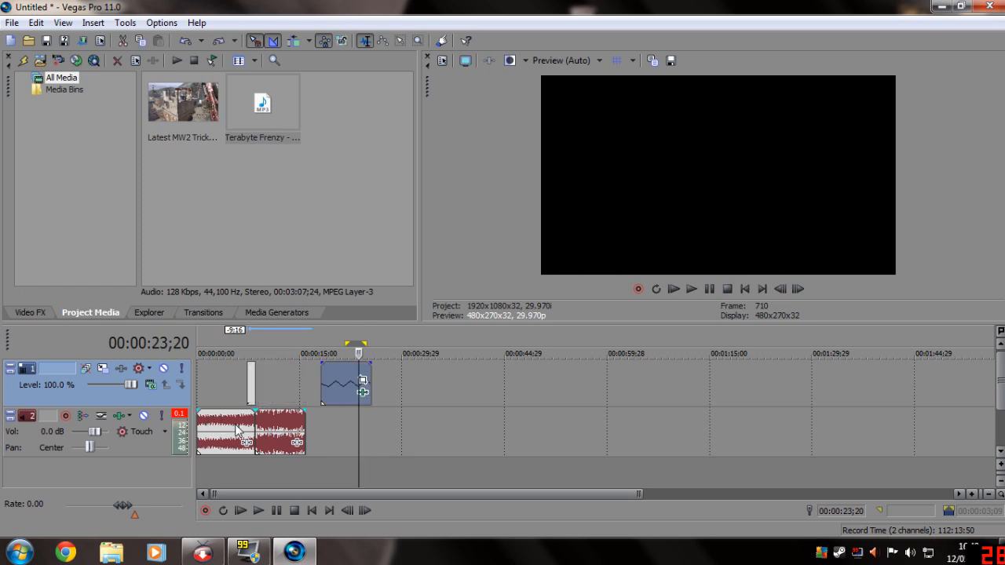
{"action": "left_click_drag", "start_coordinate": [346, 384], "coordinate": [290, 383]}
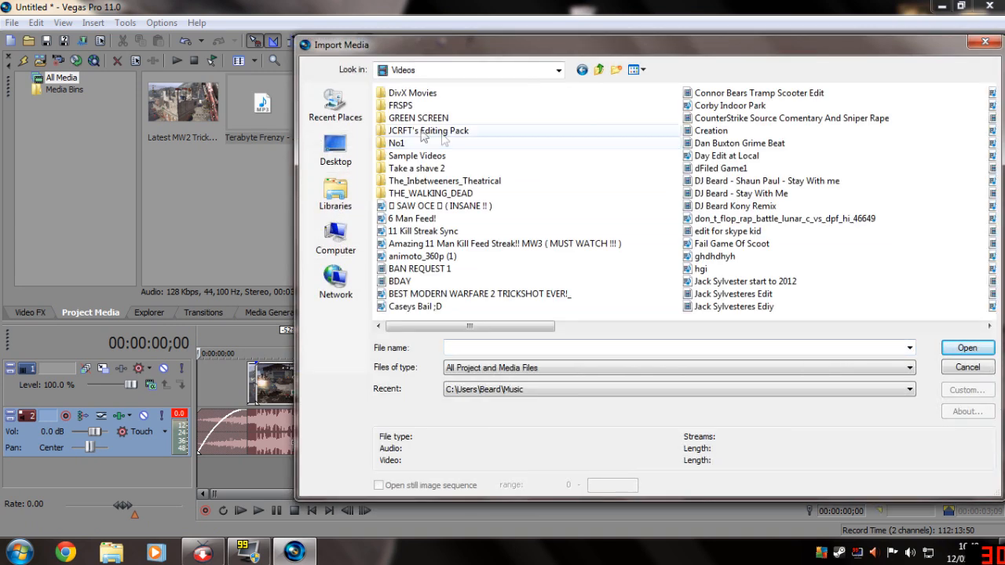
{"action": "left_click", "coordinate": [429, 130]}
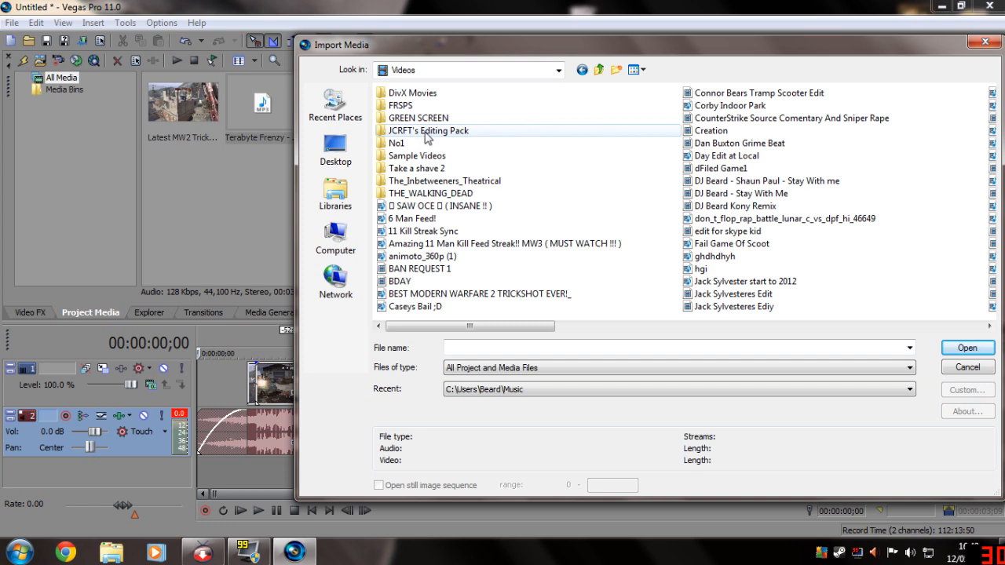
{"action": "mouse_move", "coordinate": [402, 134]}
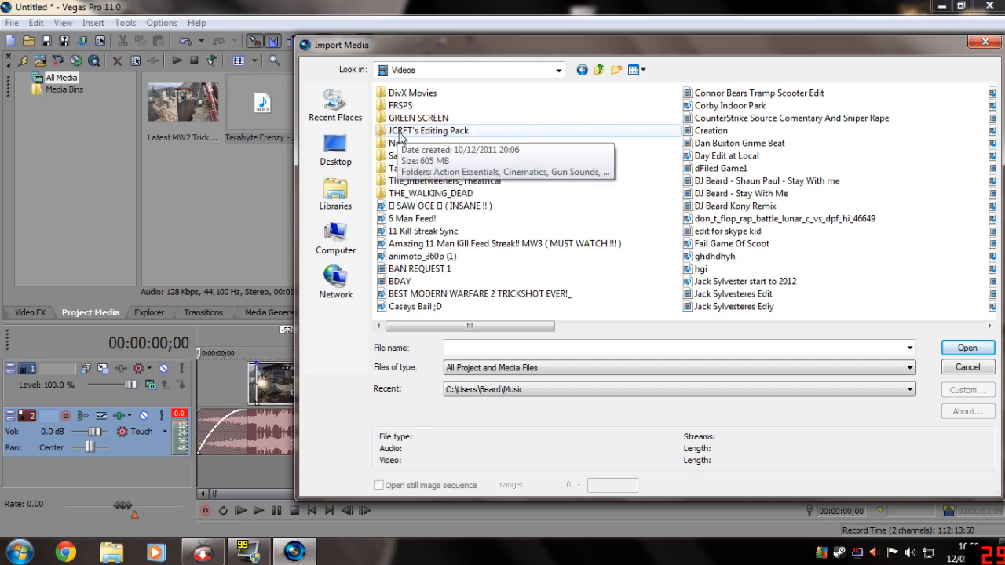
{"action": "double_click", "coordinate": [427, 130]}
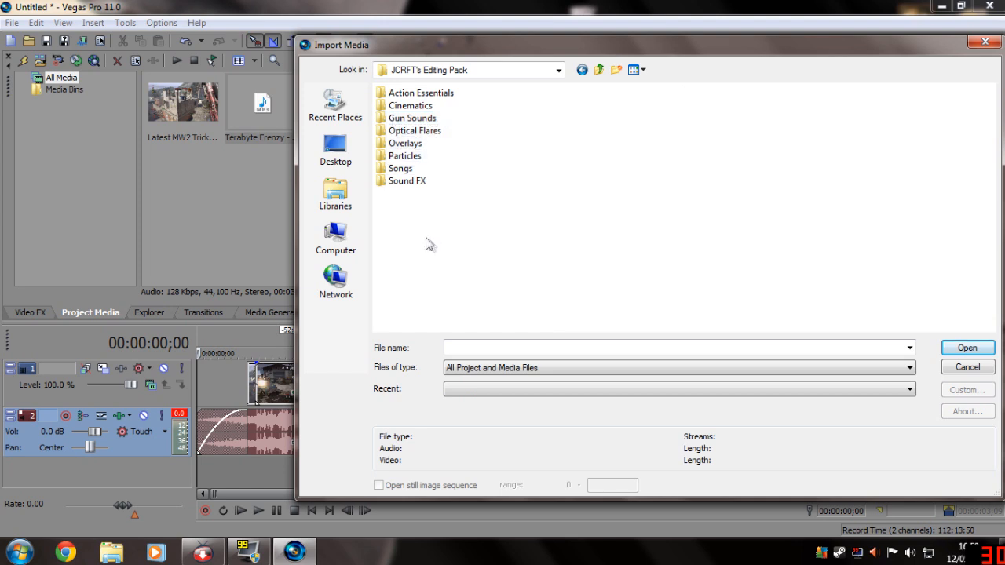
{"action": "double_click", "coordinate": [412, 106]}
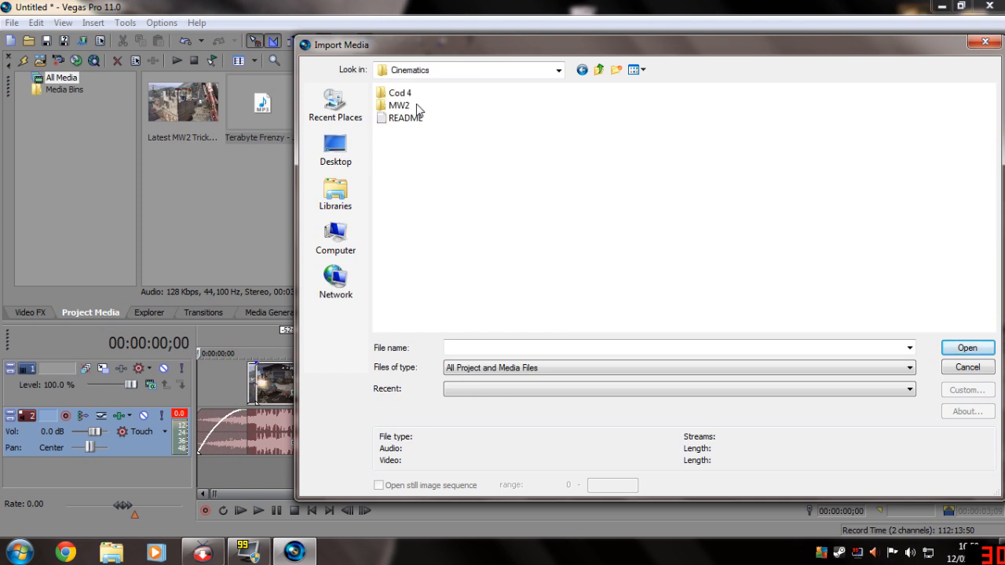
{"action": "double_click", "coordinate": [398, 105]}
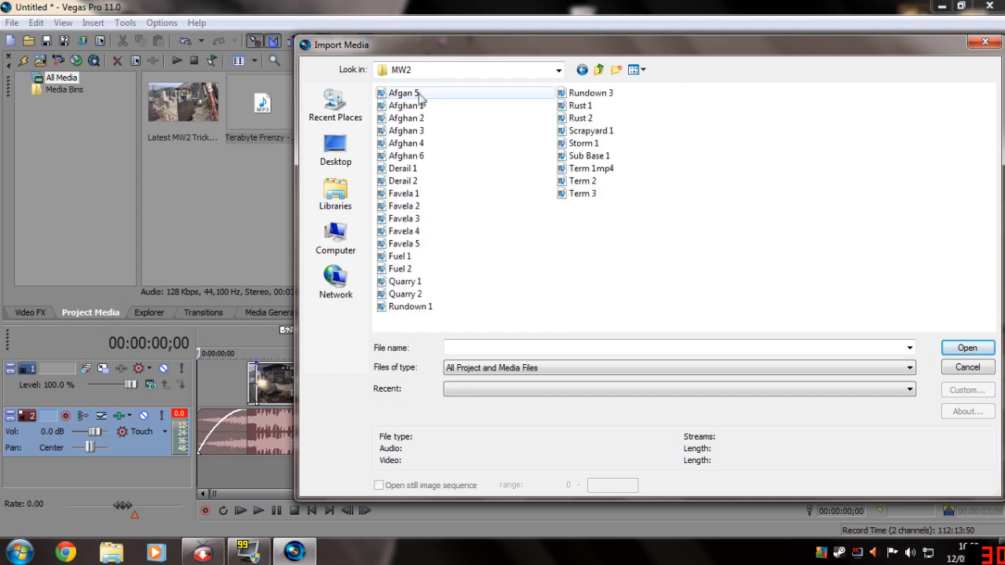
{"action": "left_click", "coordinate": [405, 281]}
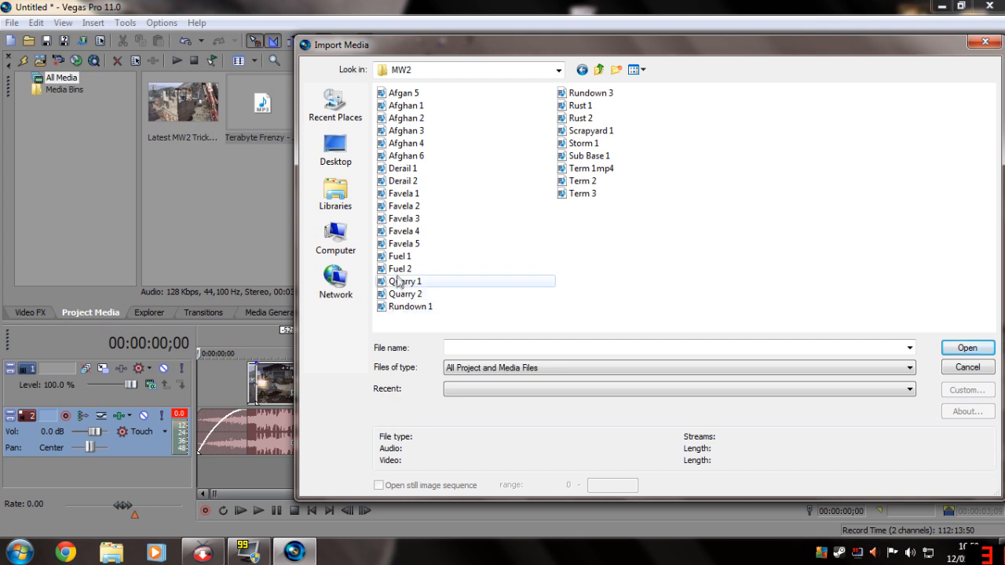
{"action": "mouse_move", "coordinate": [401, 269]}
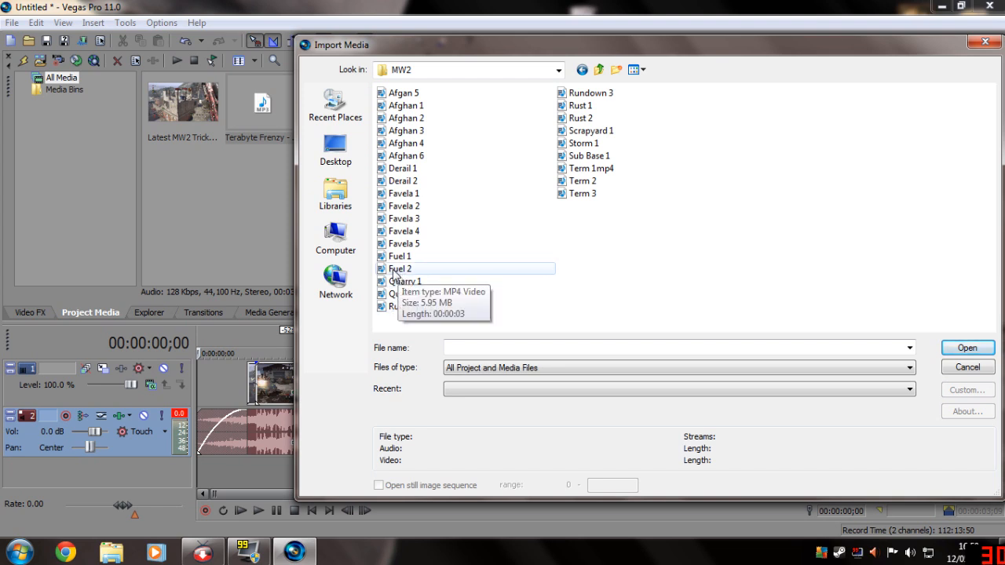
{"action": "left_click", "coordinate": [967, 349]}
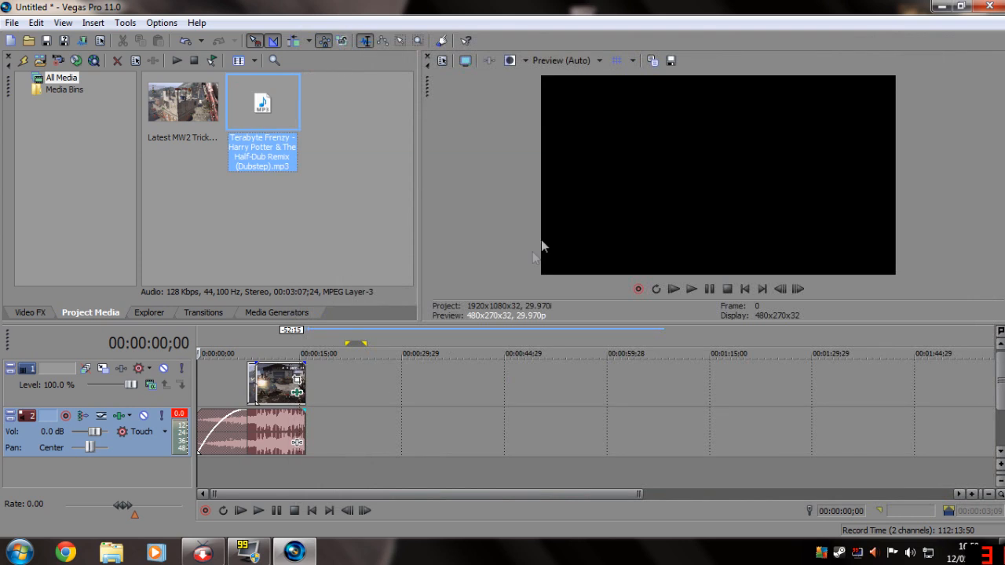
{"action": "left_click", "coordinate": [182, 102]}
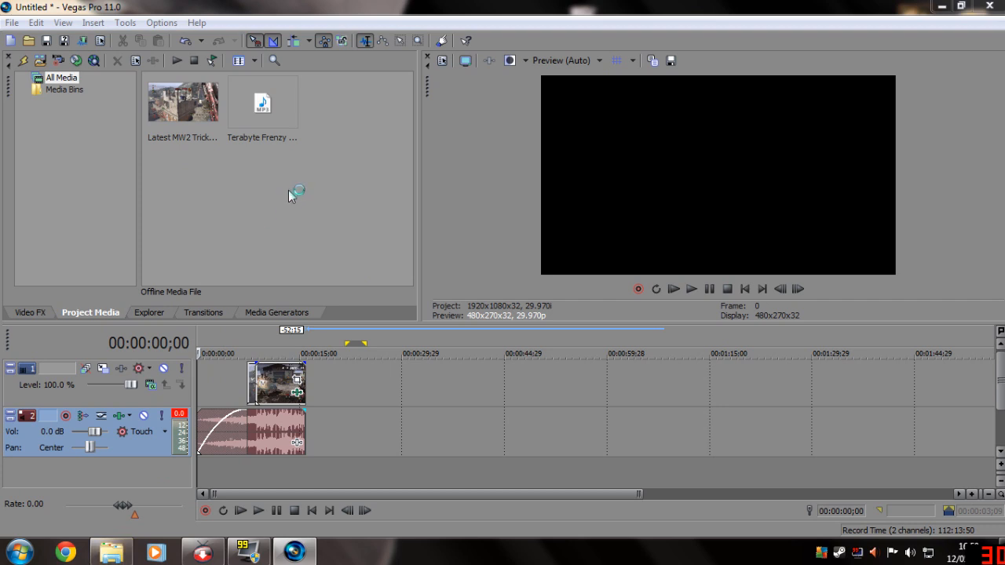
{"action": "mouse_move", "coordinate": [282, 210]}
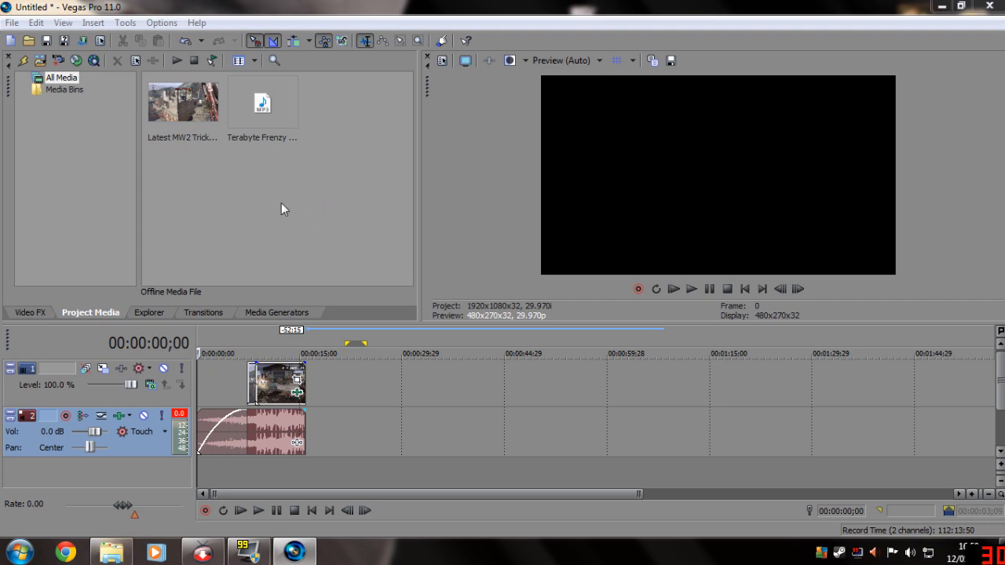
Browse to Videos > JCRFT's Editing Pack > Cinematics > MW2 in Windows Explorer
{"action": "left_click", "coordinate": [110, 553]}
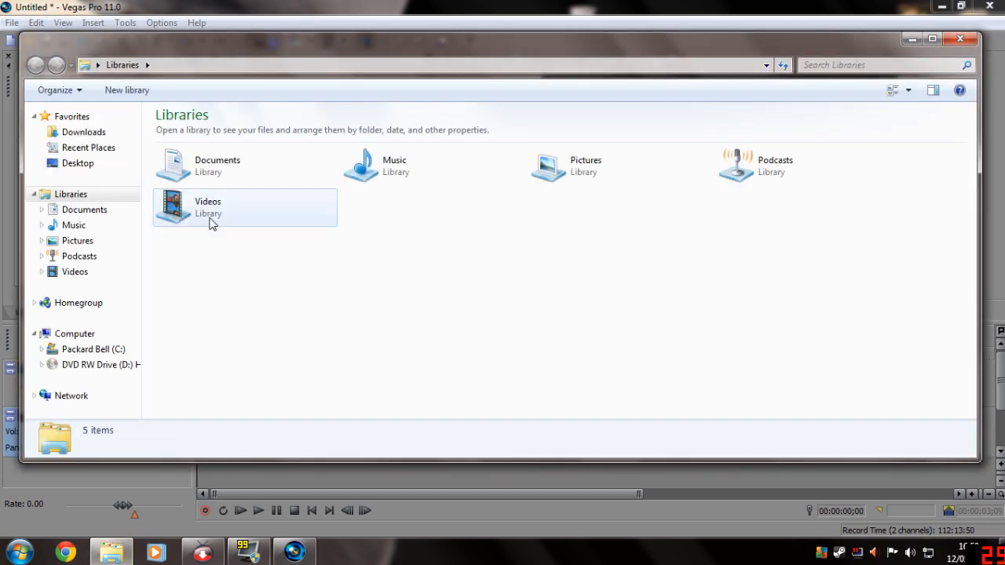
{"action": "double_click", "coordinate": [208, 208]}
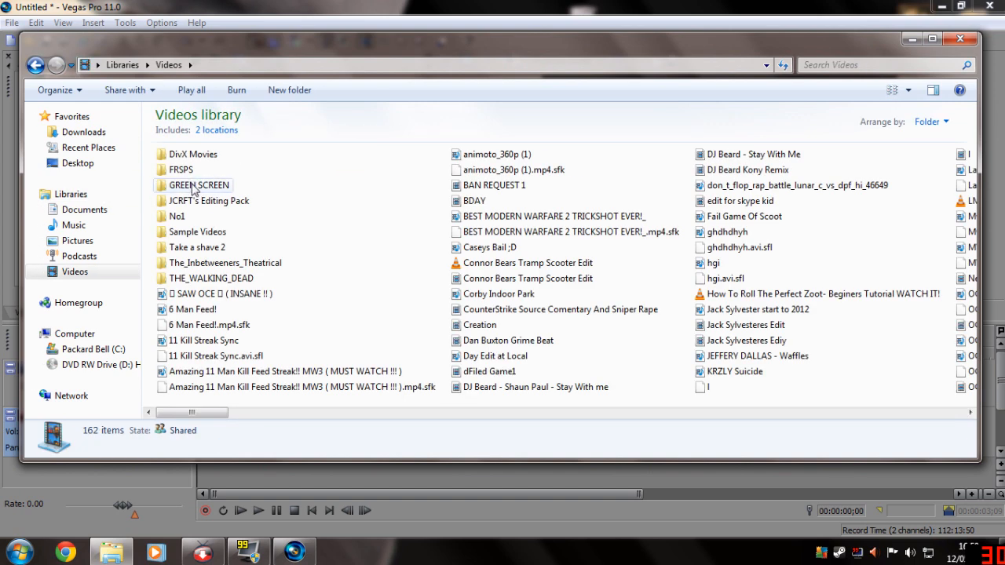
{"action": "double_click", "coordinate": [210, 201]}
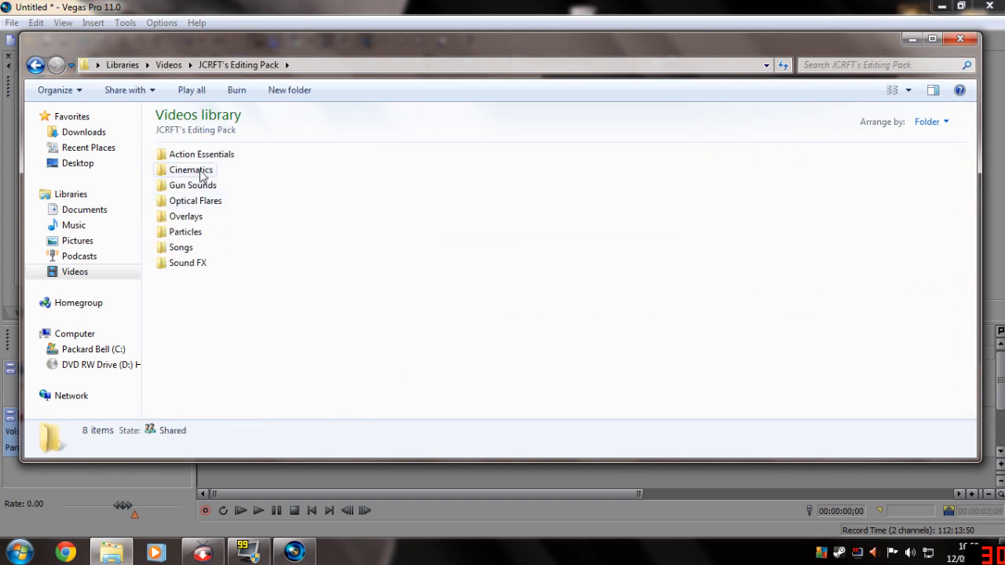
{"action": "double_click", "coordinate": [190, 170]}
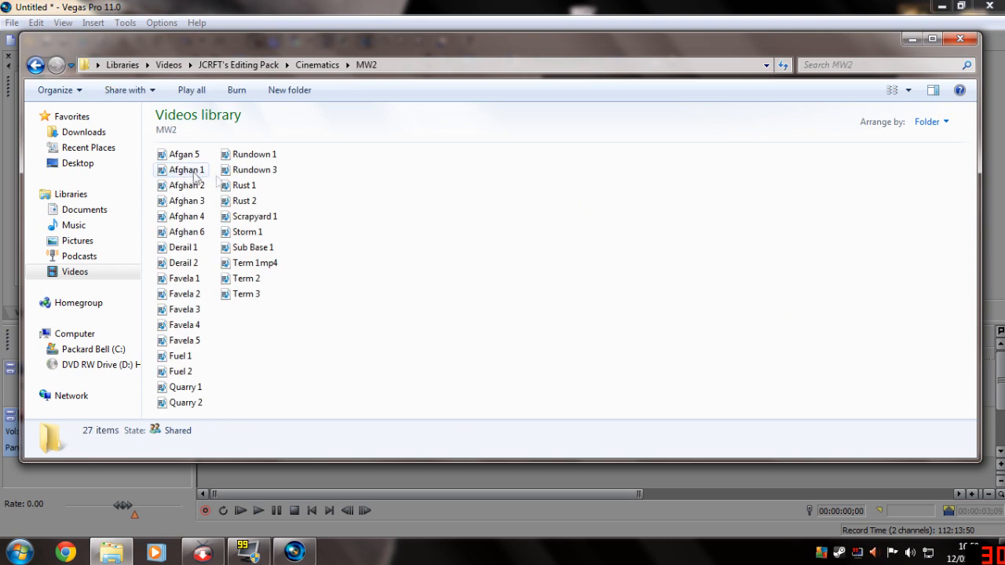
Check the Rundown 1, Afgan 5, Derail 1 and Favela clips' details and preview Favela 2
{"action": "left_click", "coordinate": [255, 154]}
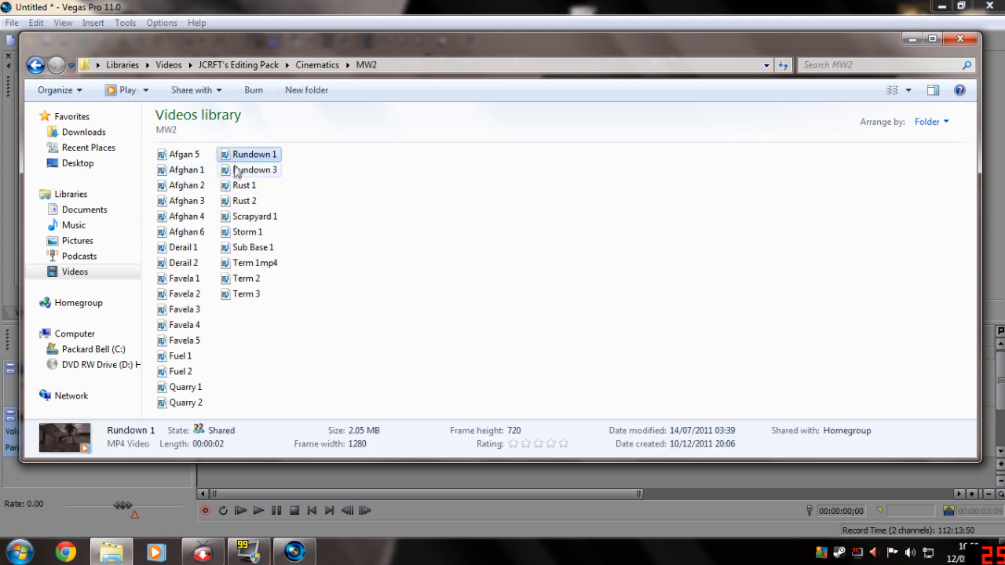
{"action": "left_click", "coordinate": [184, 153]}
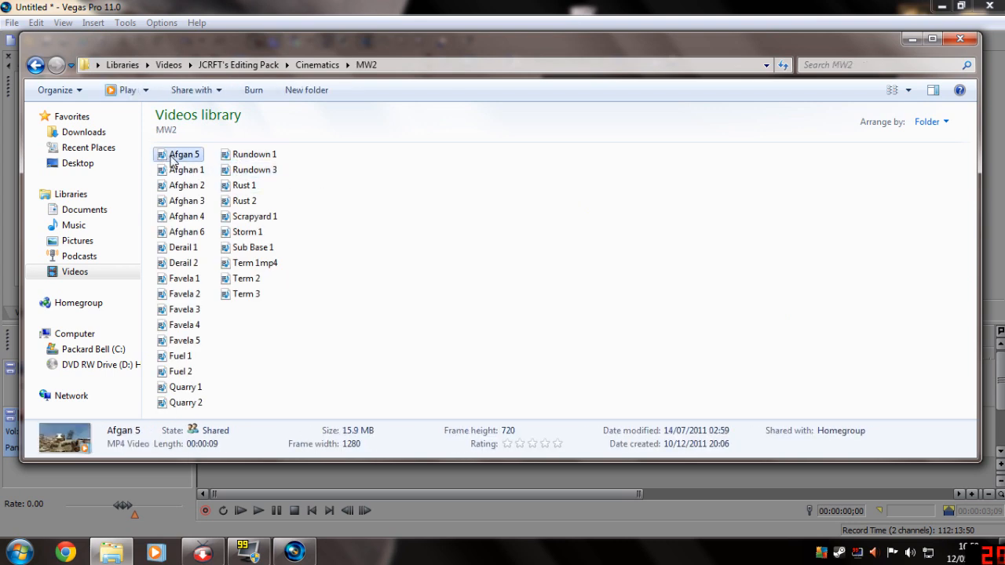
{"action": "left_click", "coordinate": [183, 249]}
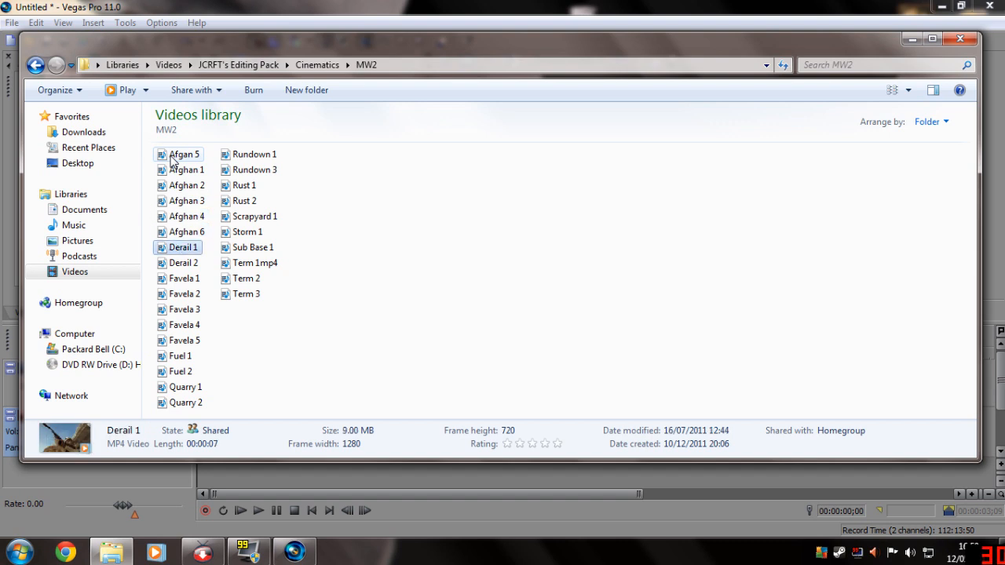
{"action": "left_click", "coordinate": [186, 278]}
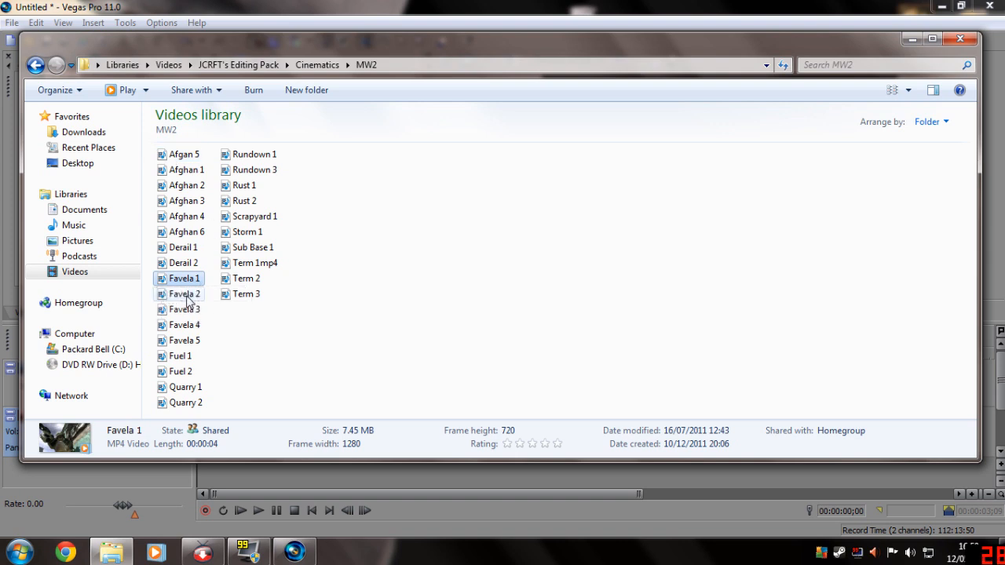
{"action": "left_click", "coordinate": [185, 294]}
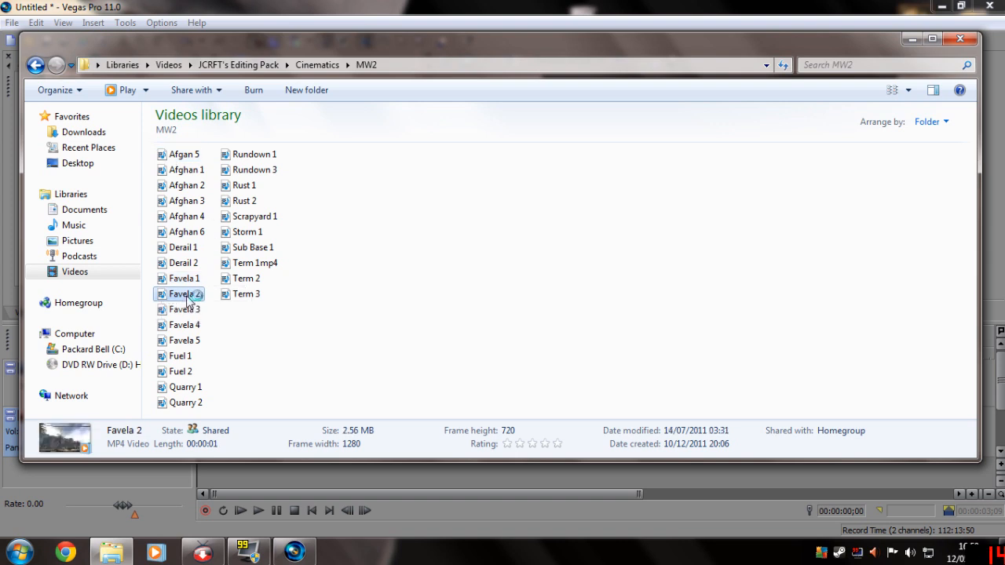
{"action": "double_click", "coordinate": [186, 293]}
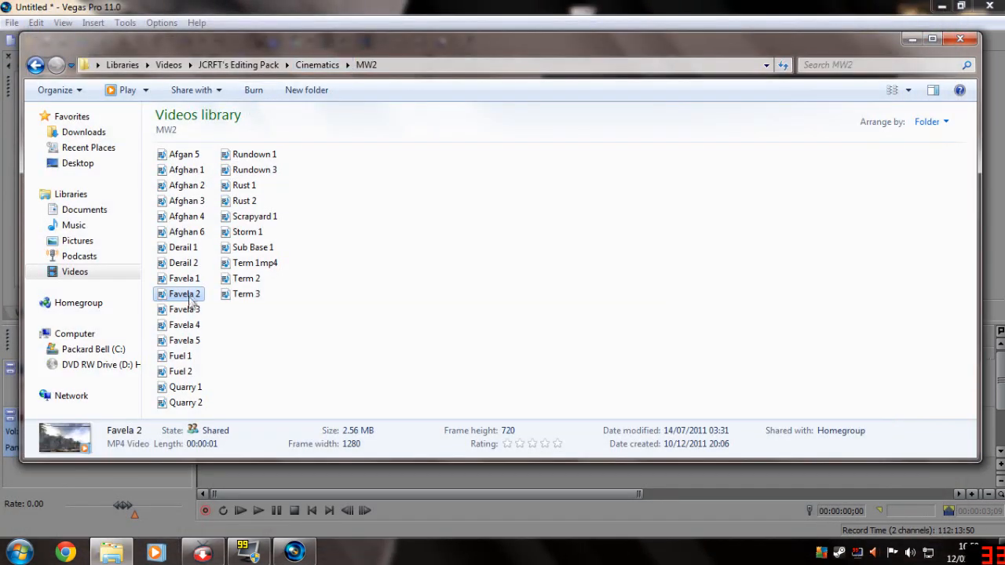
Look over the details of Favela 3, 4 and 5, settling back on Favela 4
{"action": "left_click", "coordinate": [183, 309]}
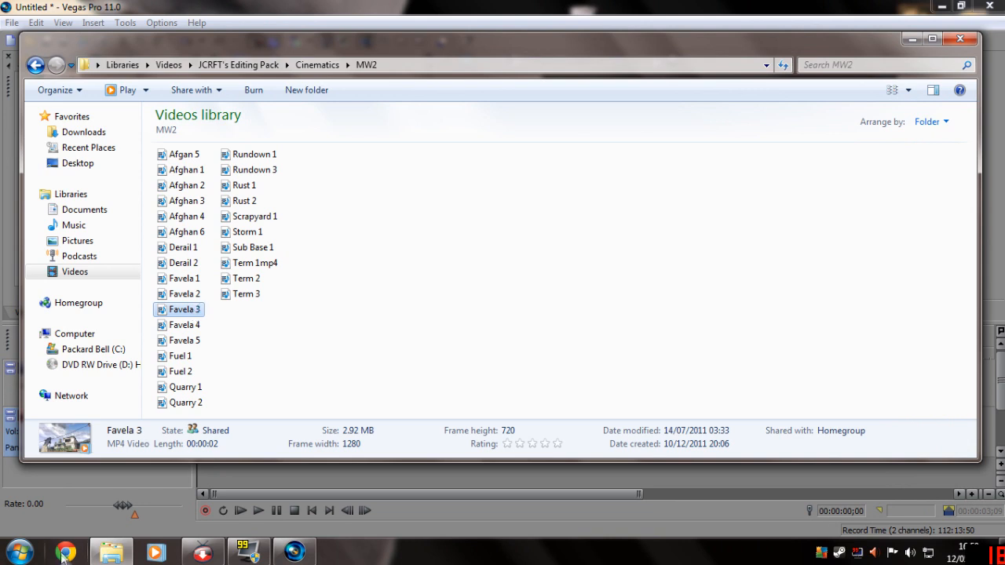
{"action": "left_click", "coordinate": [185, 323]}
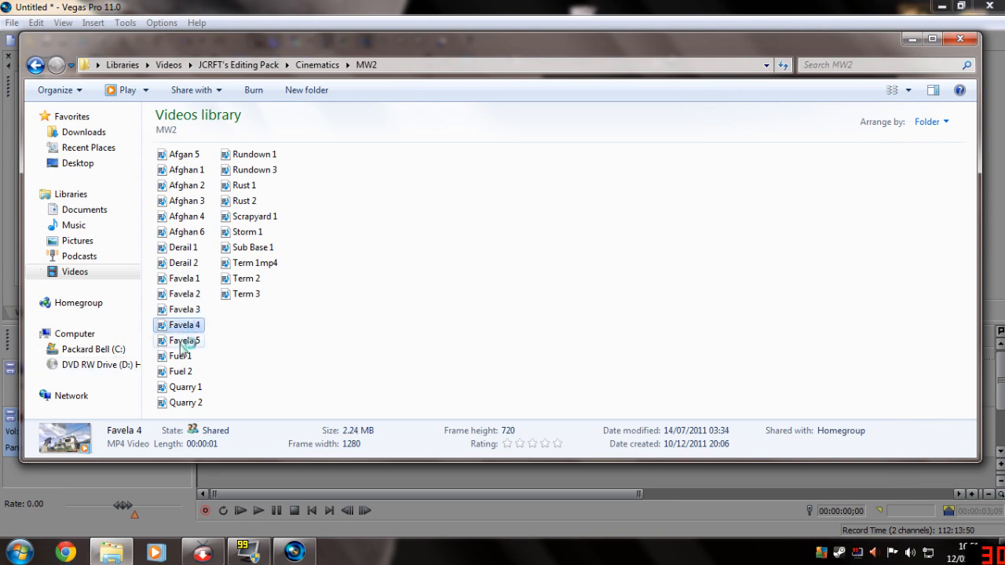
{"action": "left_click", "coordinate": [185, 339]}
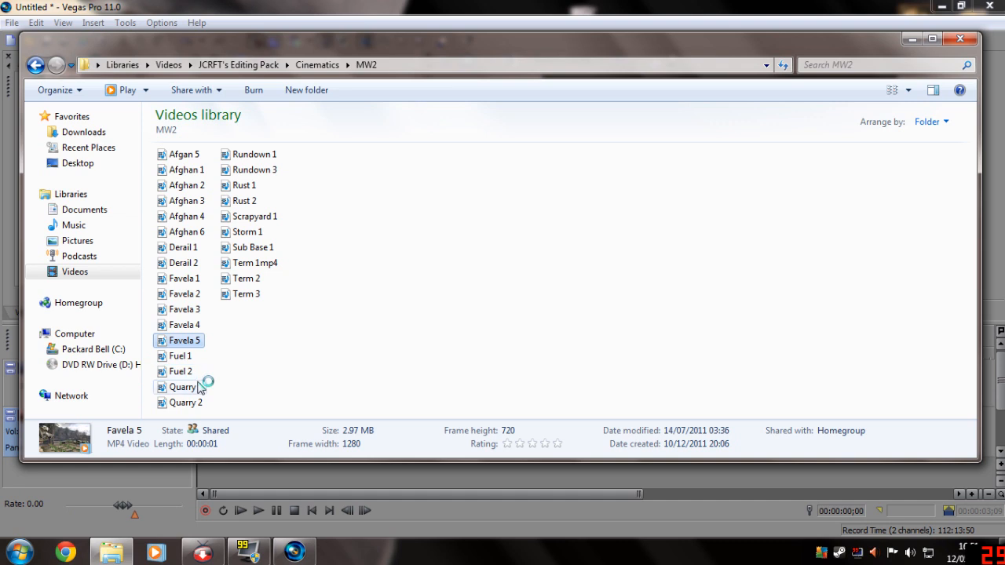
{"action": "left_click", "coordinate": [185, 323]}
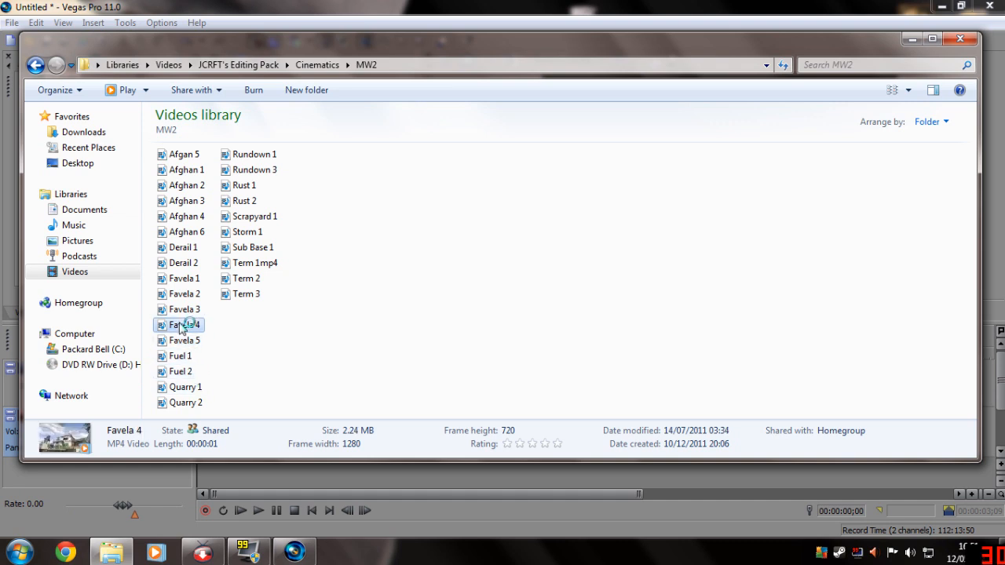
{"action": "mouse_move", "coordinate": [182, 325]}
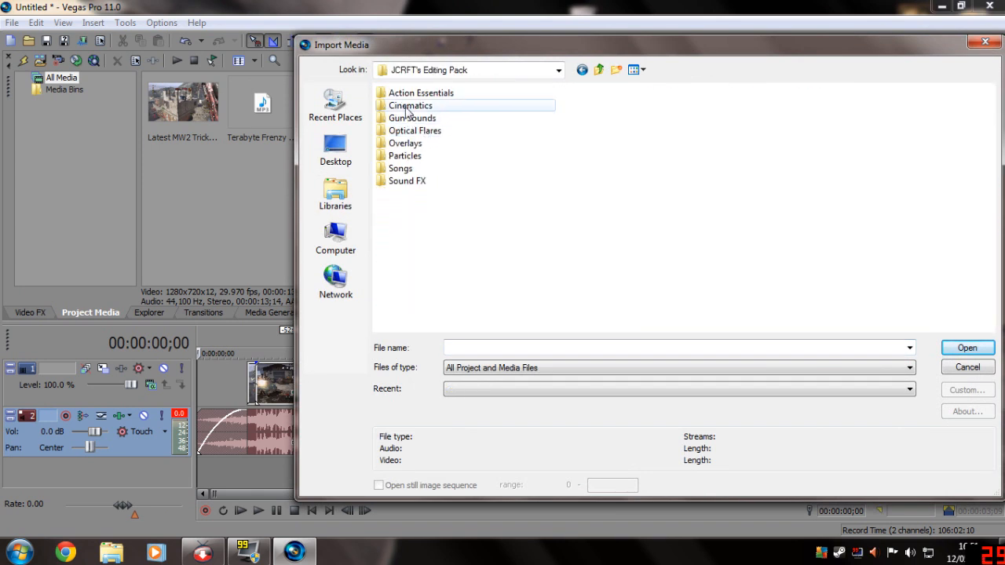
Import the Favela 4 clip from the Cinematics > MW2 folder into the project
{"action": "double_click", "coordinate": [410, 105]}
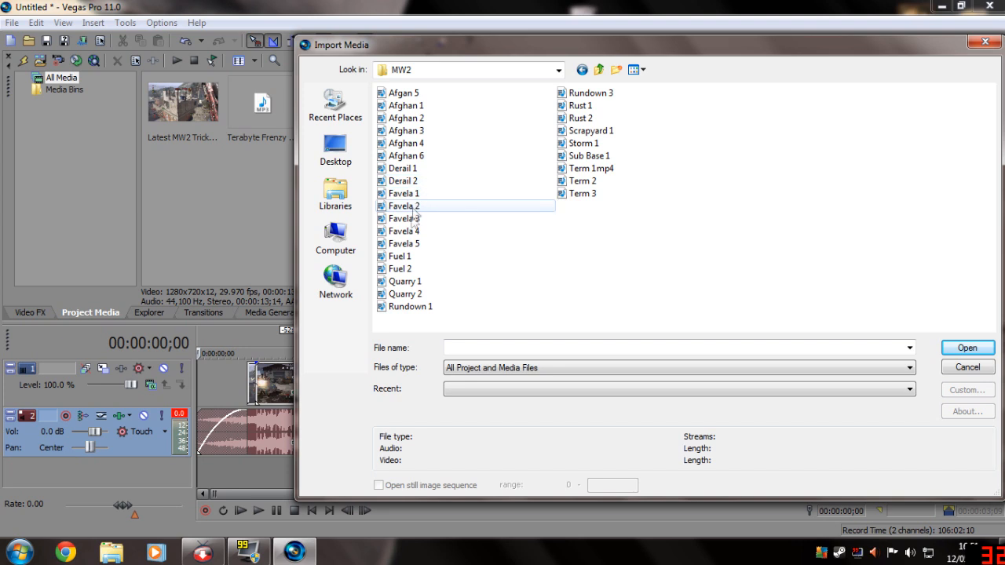
{"action": "left_click", "coordinate": [968, 348]}
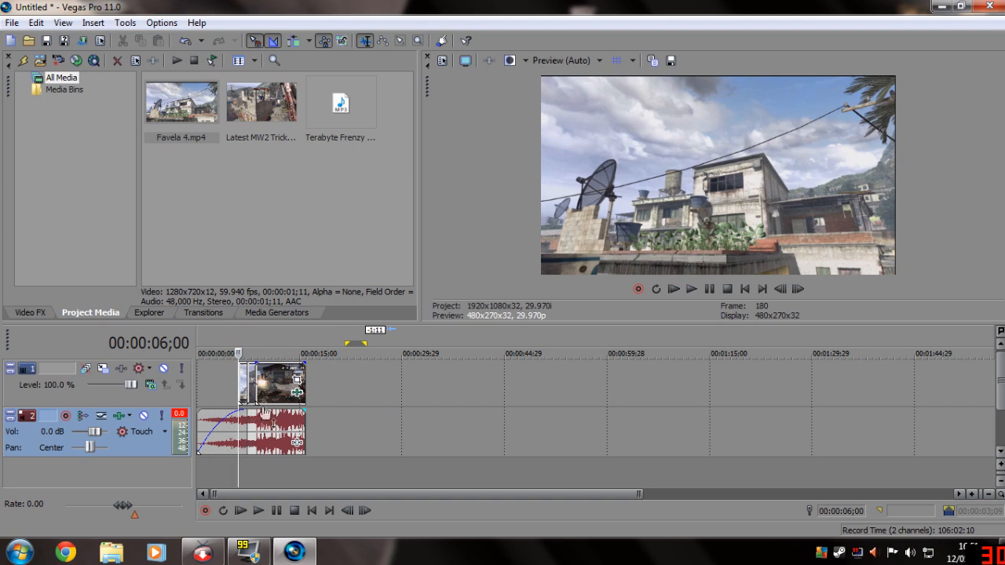
Apply the CC MW2 HD PVR Brightness and Contrast and Color Corrector presets to Favela 4
{"action": "left_click", "coordinate": [30, 312]}
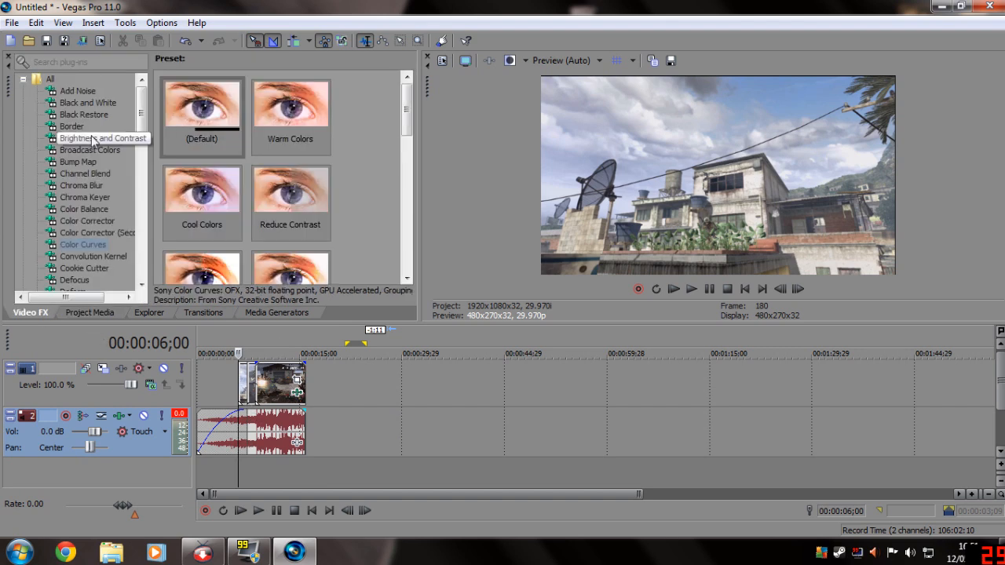
{"action": "left_click", "coordinate": [104, 138]}
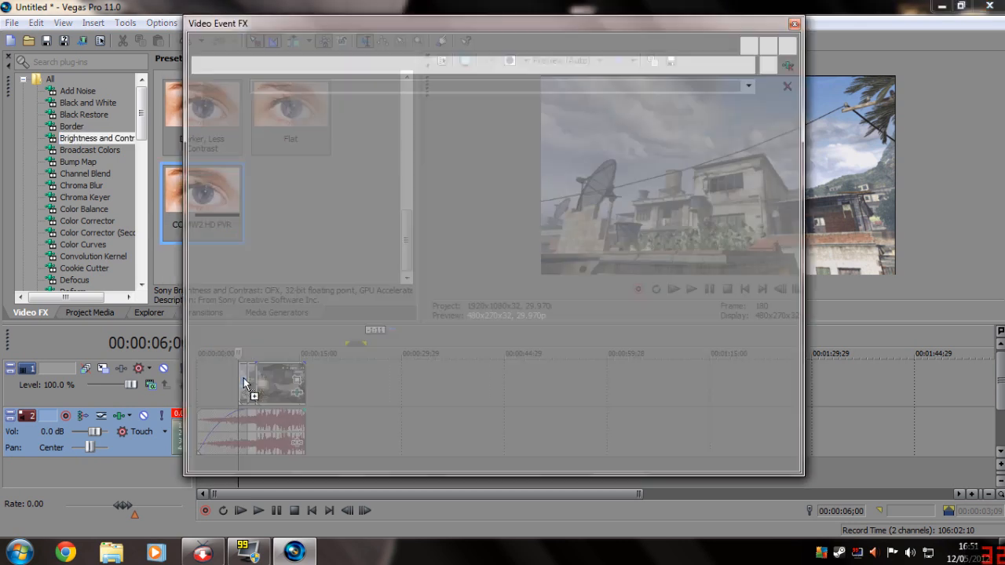
{"action": "left_click", "coordinate": [785, 87]}
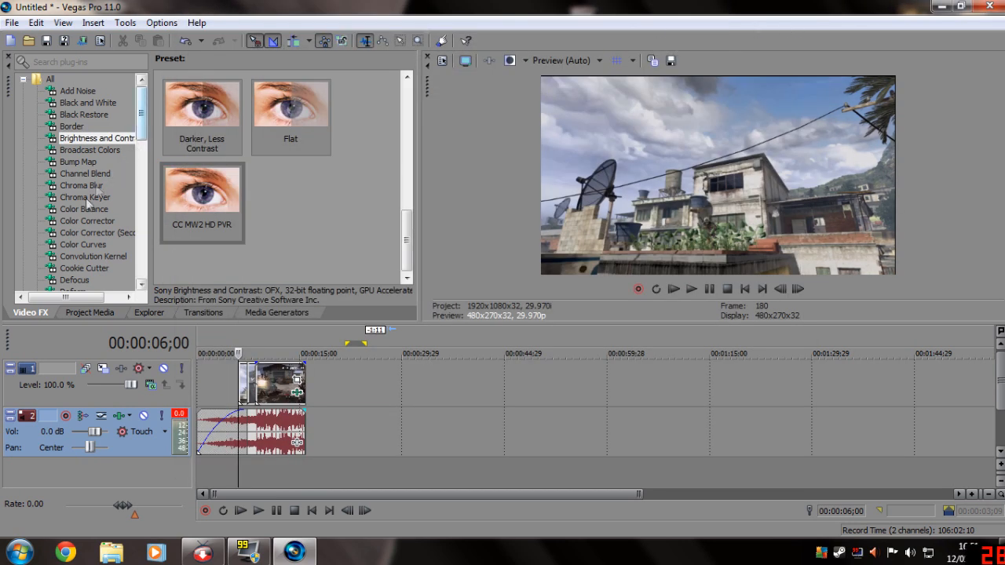
{"action": "left_click", "coordinate": [86, 220]}
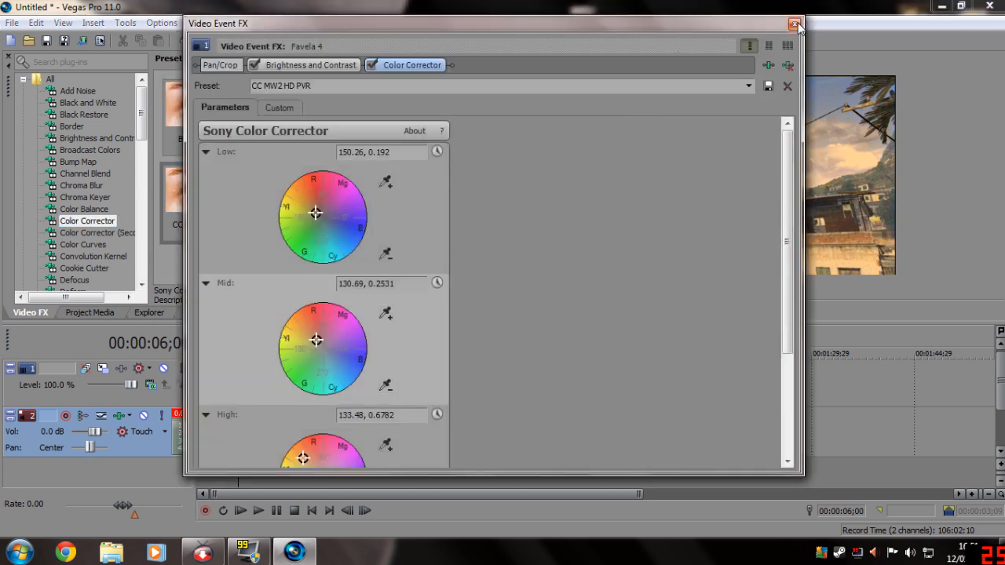
{"action": "left_click", "coordinate": [795, 24]}
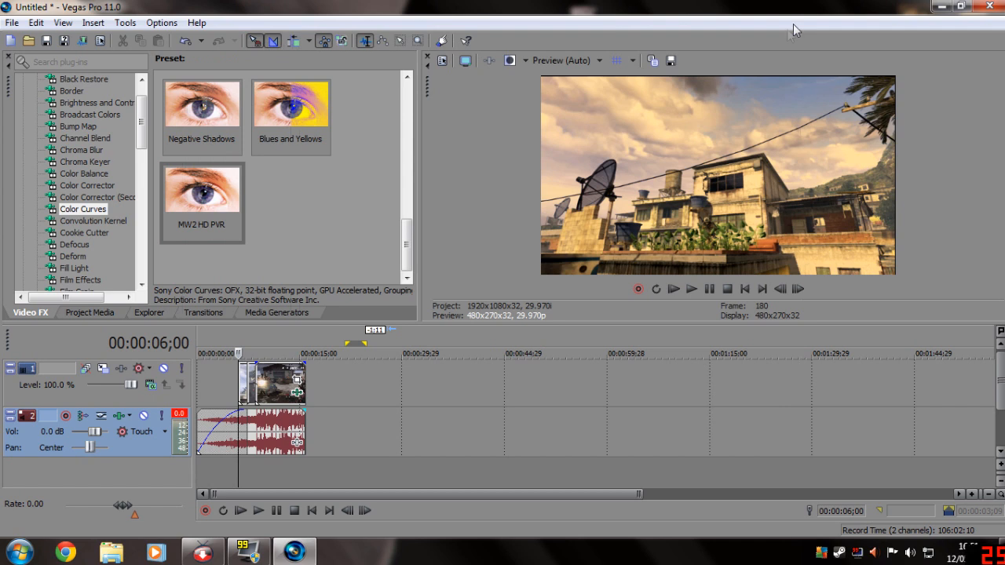
{"action": "left_click", "coordinate": [257, 510]}
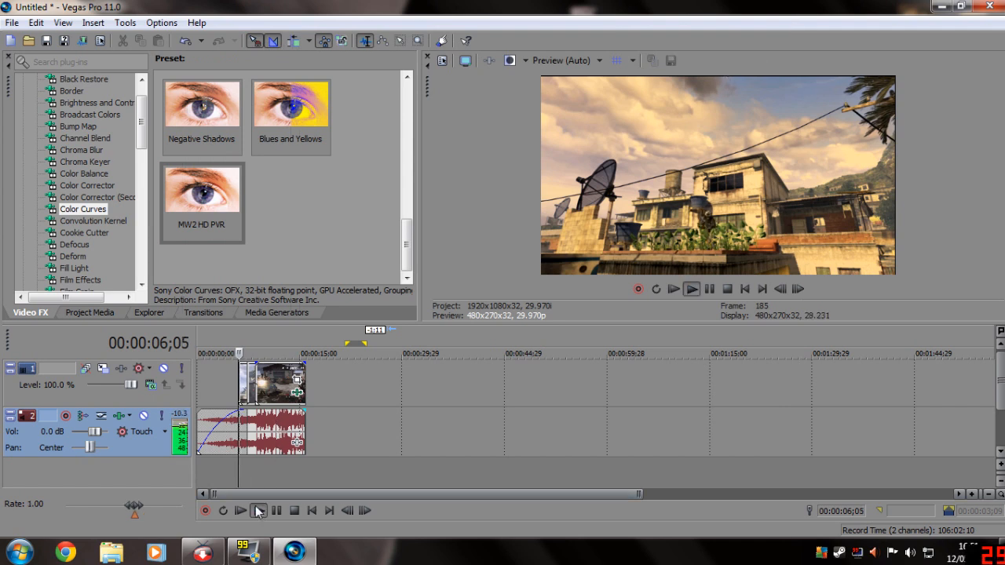
{"action": "left_click", "coordinate": [241, 511]}
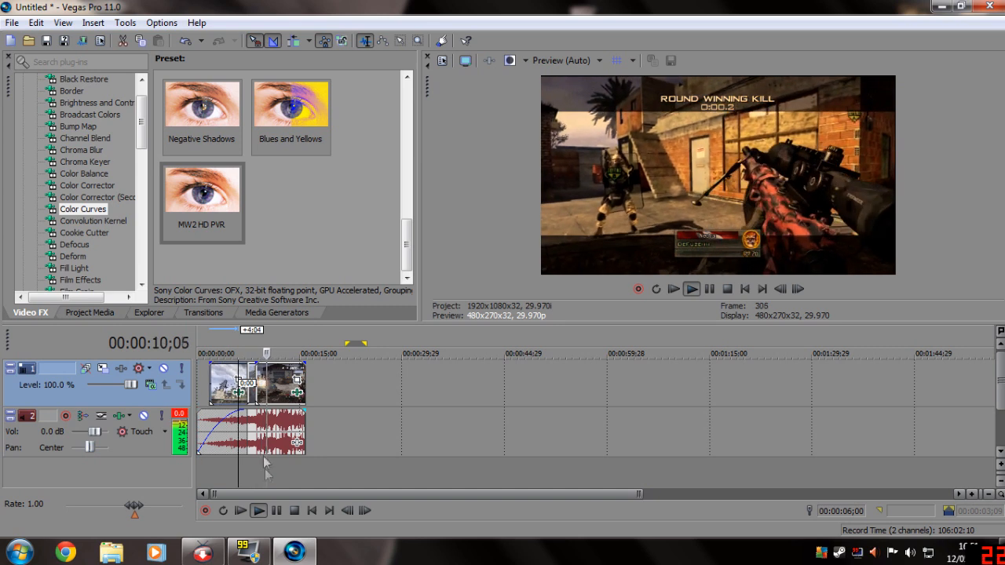
{"action": "left_click", "coordinate": [257, 510]}
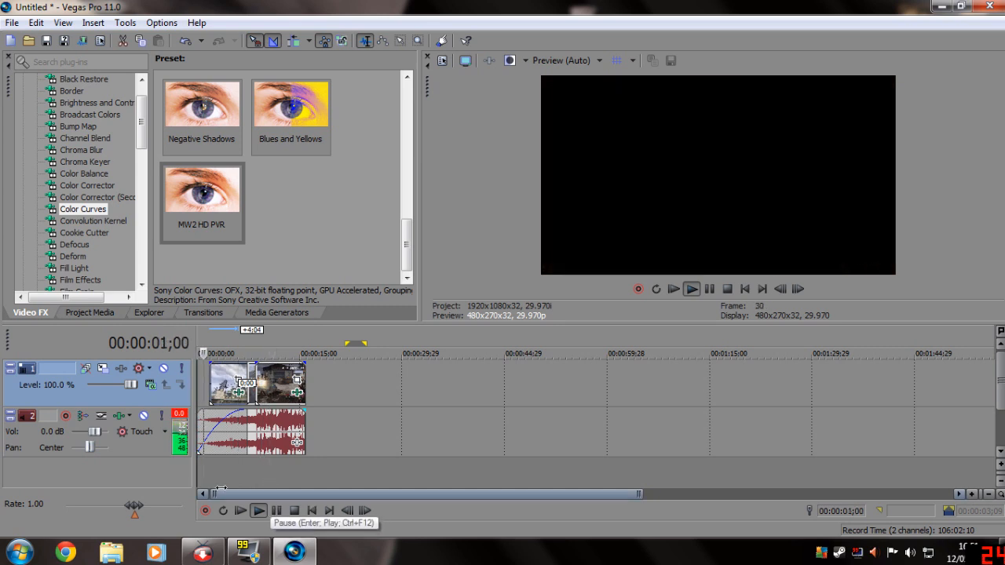
{"action": "left_click", "coordinate": [257, 510]}
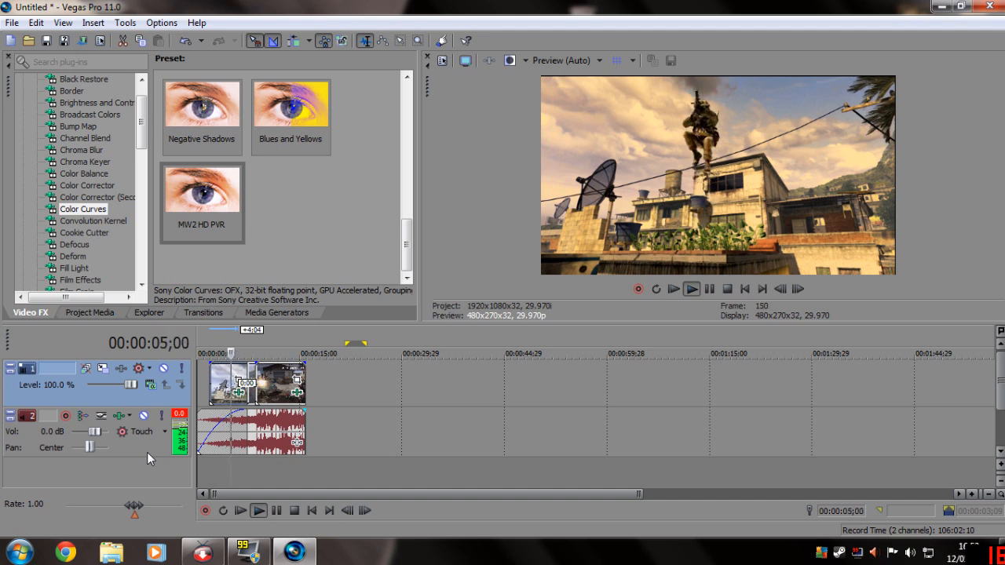
{"action": "left_click", "coordinate": [257, 510]}
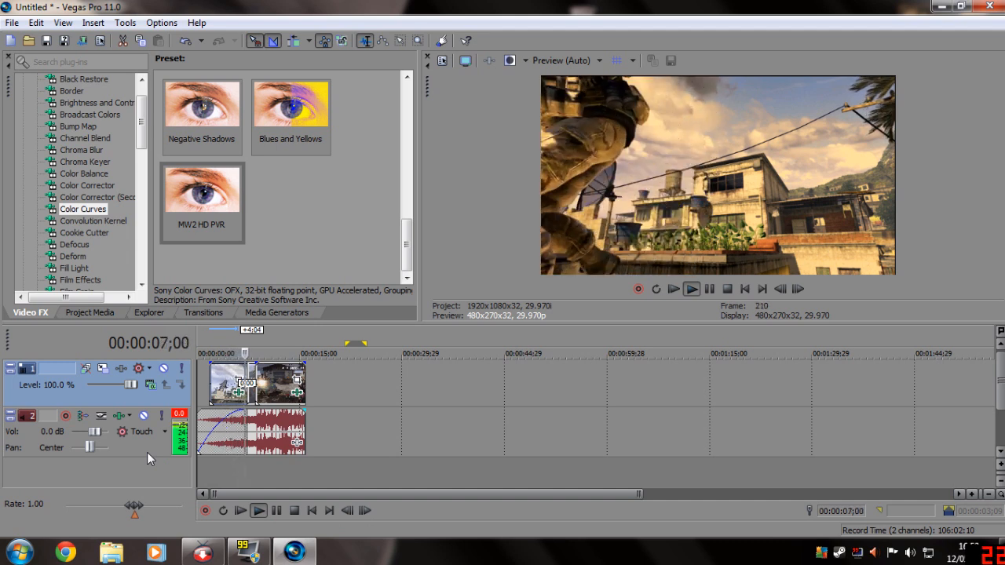
{"action": "left_click", "coordinate": [258, 510]}
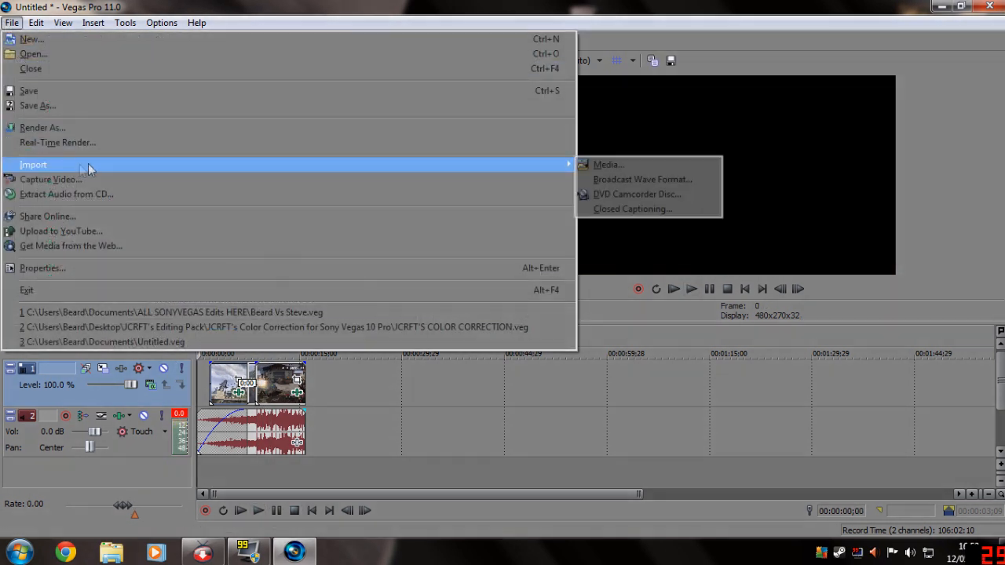
Import the Explosion sound from the Sound FX folder onto a new audio track
{"action": "left_click", "coordinate": [608, 165]}
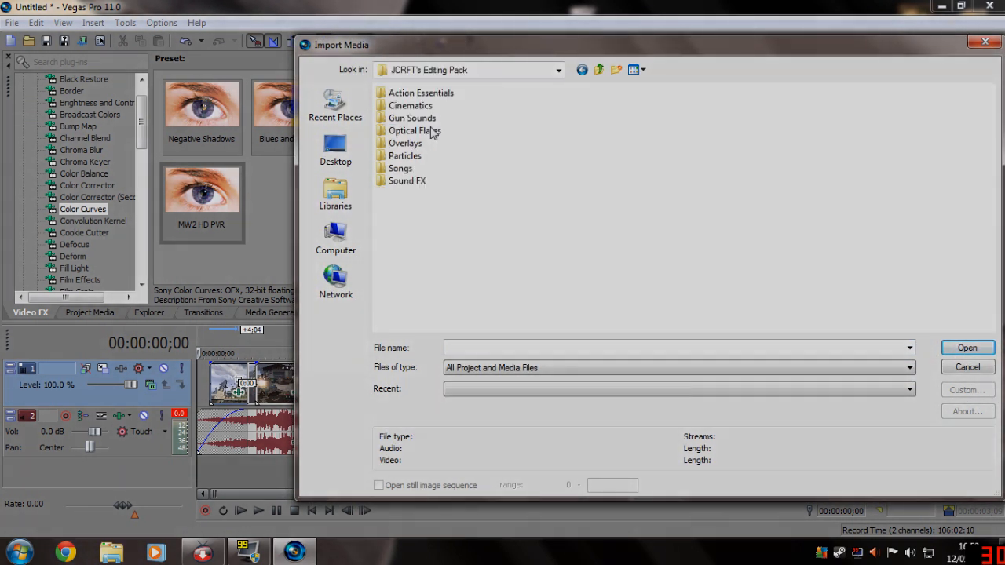
{"action": "left_click", "coordinate": [406, 181]}
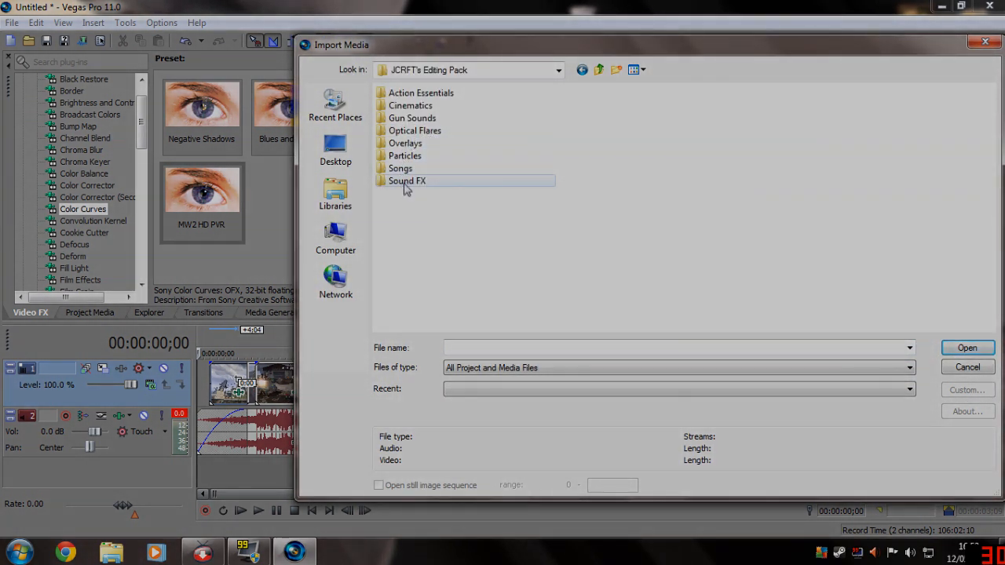
{"action": "double_click", "coordinate": [406, 180]}
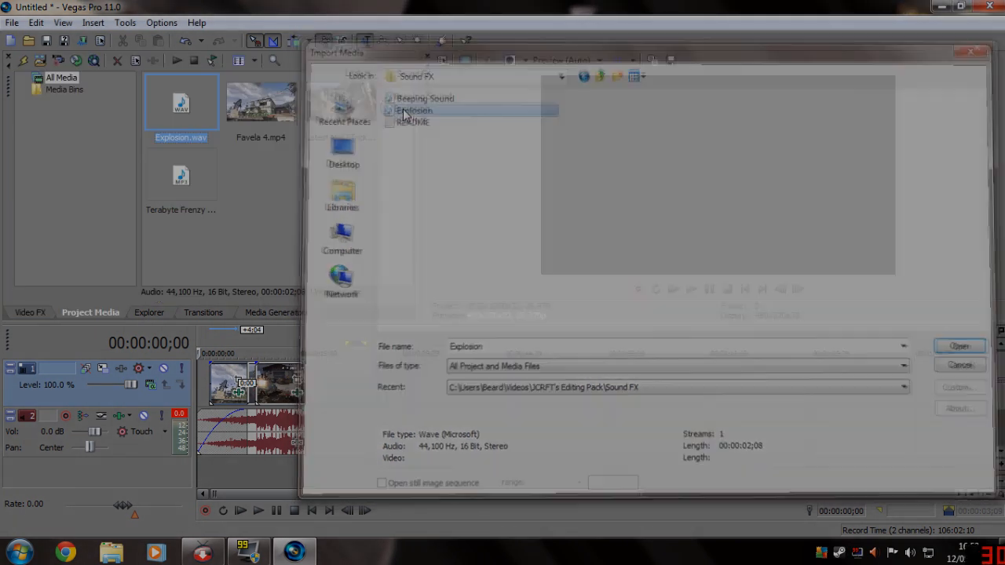
{"action": "left_click", "coordinate": [959, 347]}
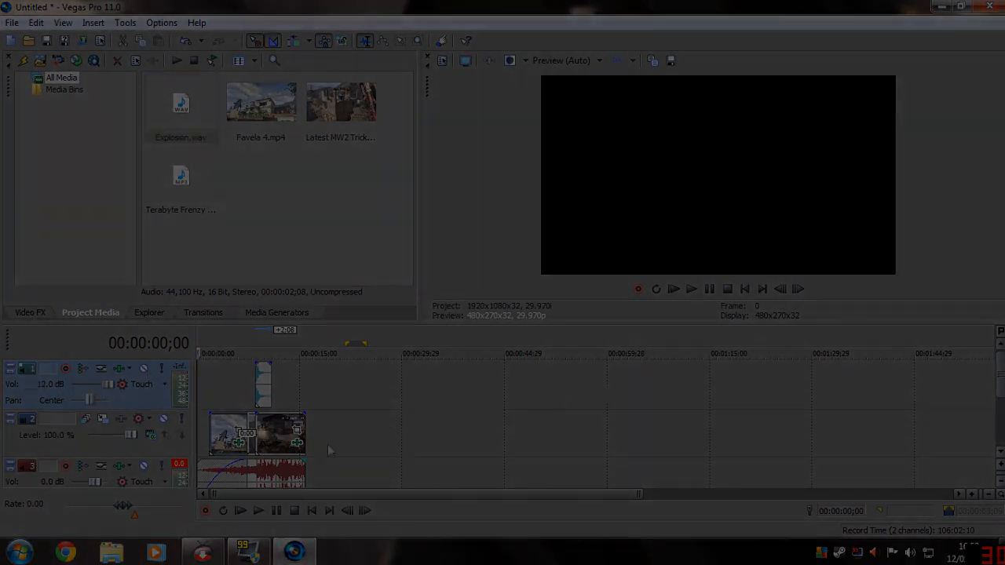
{"action": "left_click", "coordinate": [258, 510]}
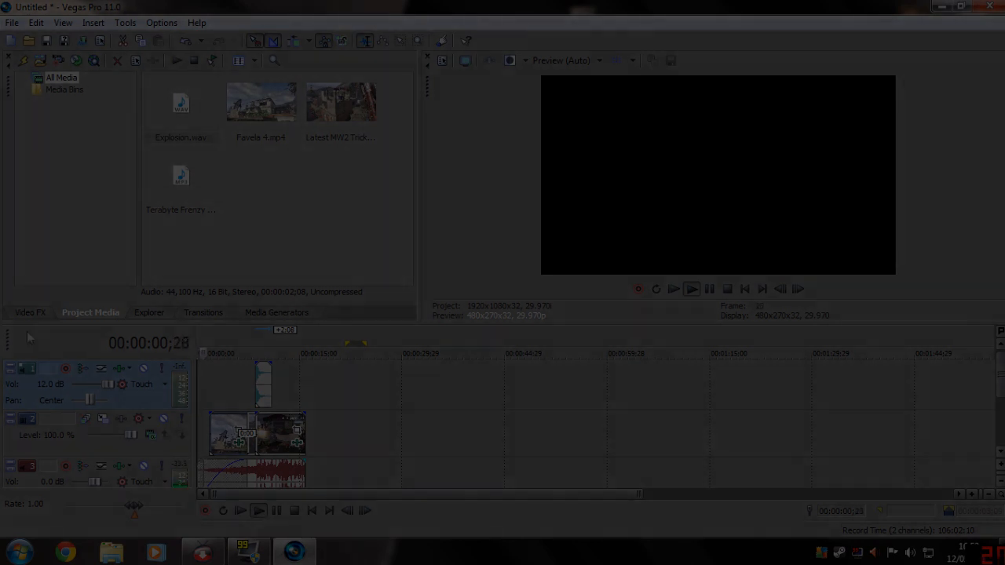